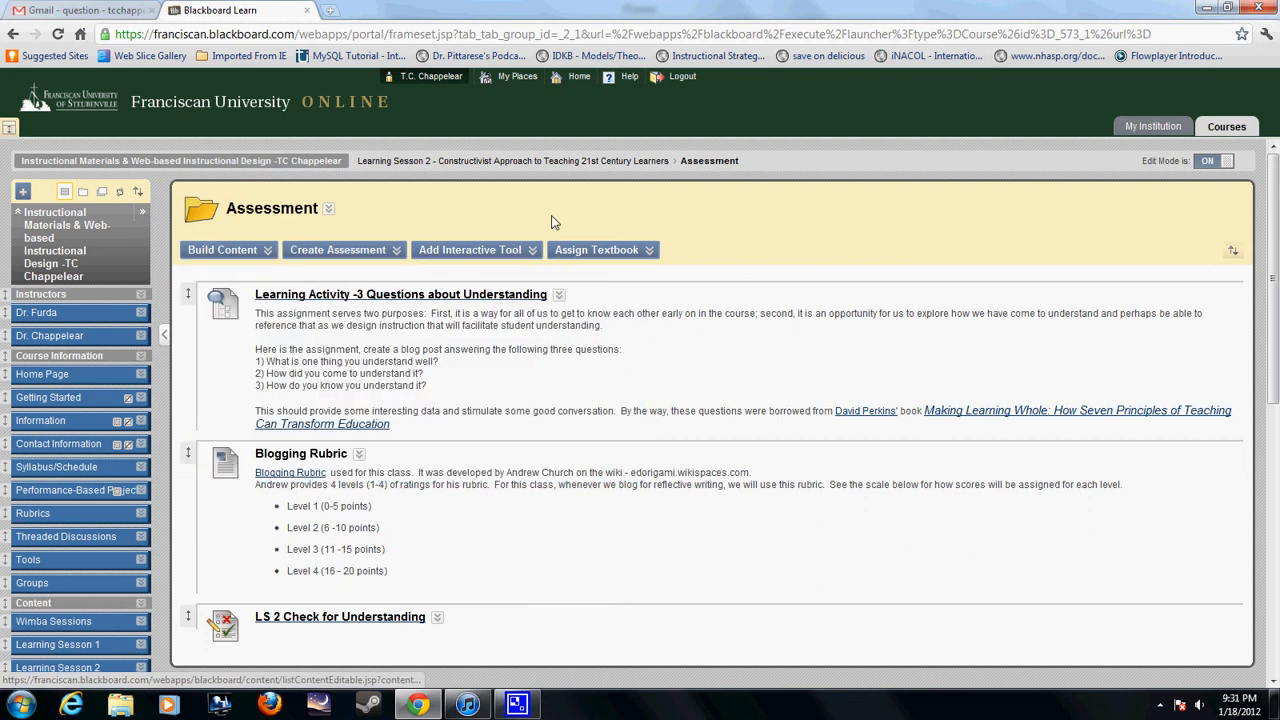
{"action": "mouse_move", "coordinate": [550, 223]}
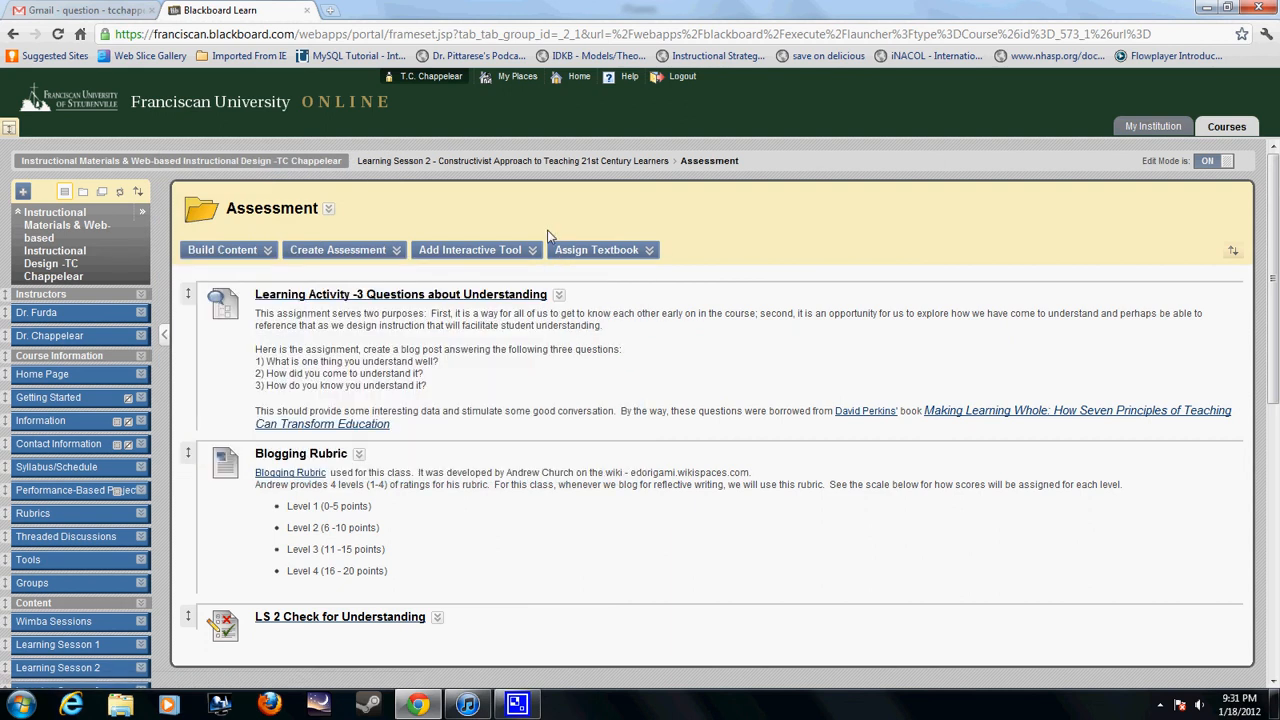
{"action": "mouse_move", "coordinate": [630, 217]}
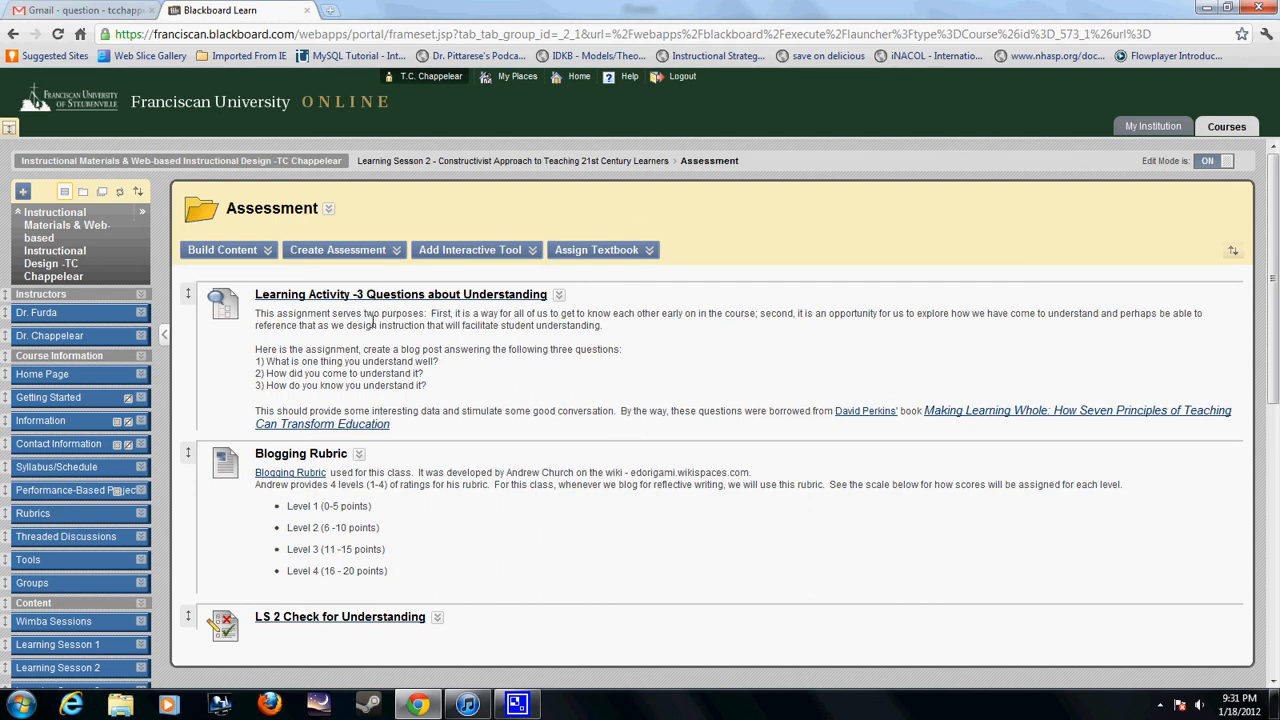
{"action": "mouse_move", "coordinate": [400, 294]}
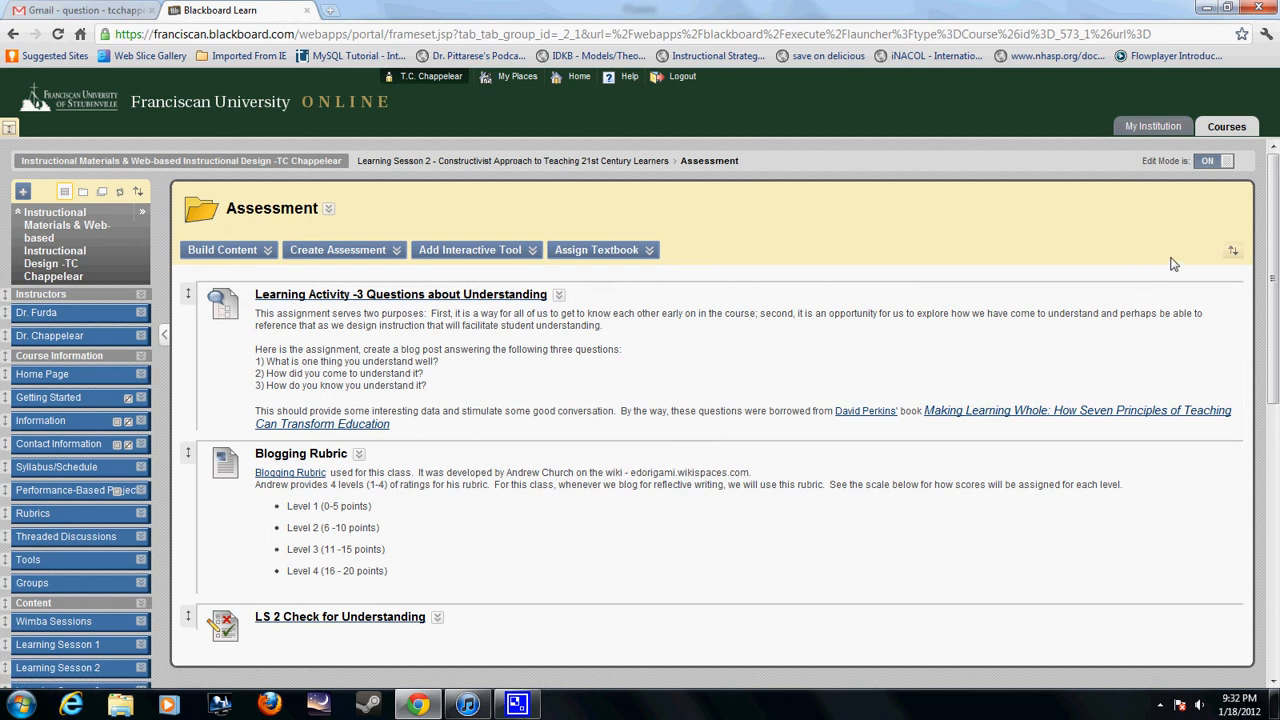
{"action": "mouse_move", "coordinate": [628, 283]}
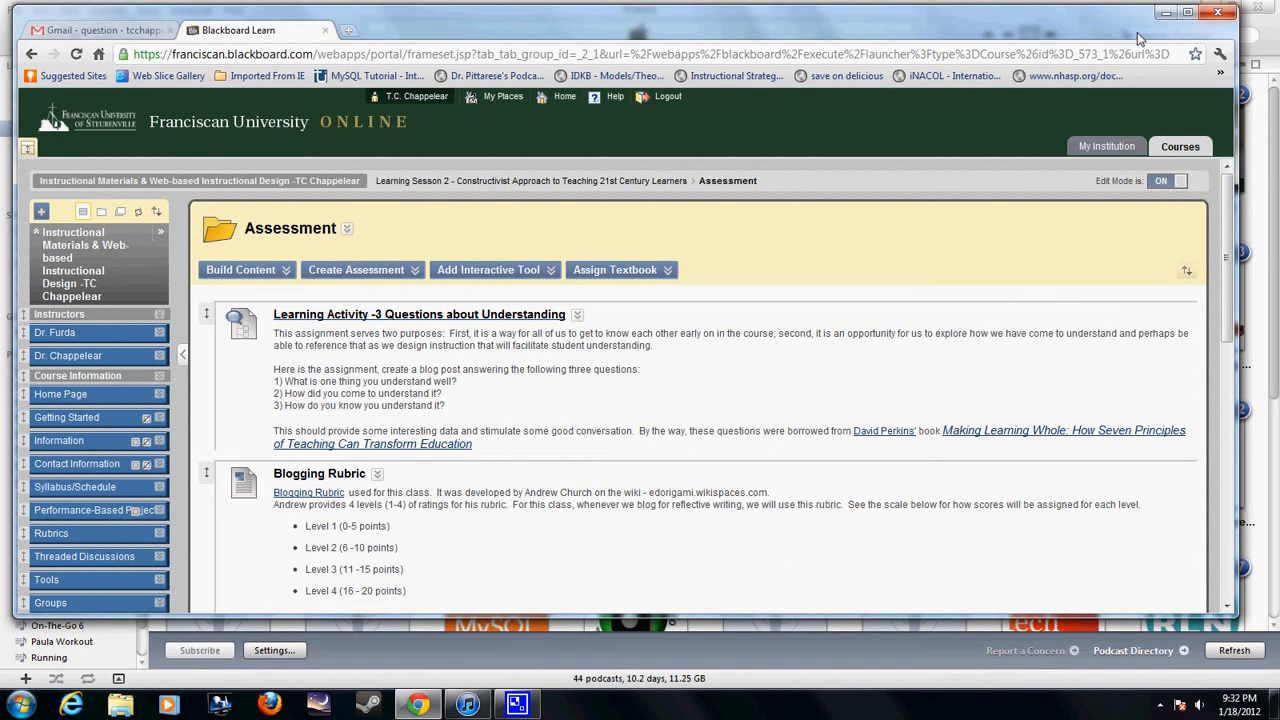
Snap Chrome left, snap a new window right, and open Learning Session 2 there
{"action": "left_click", "coordinate": [1188, 12]}
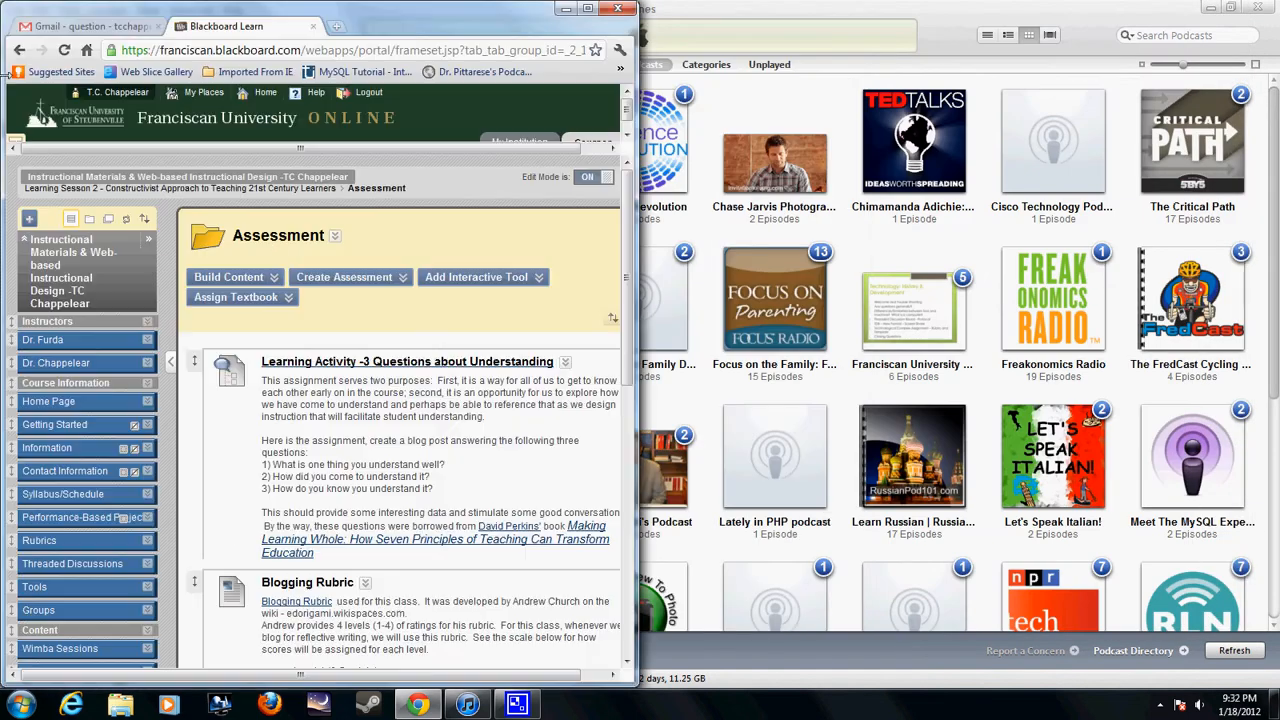
{"action": "mouse_move", "coordinate": [285, 710]}
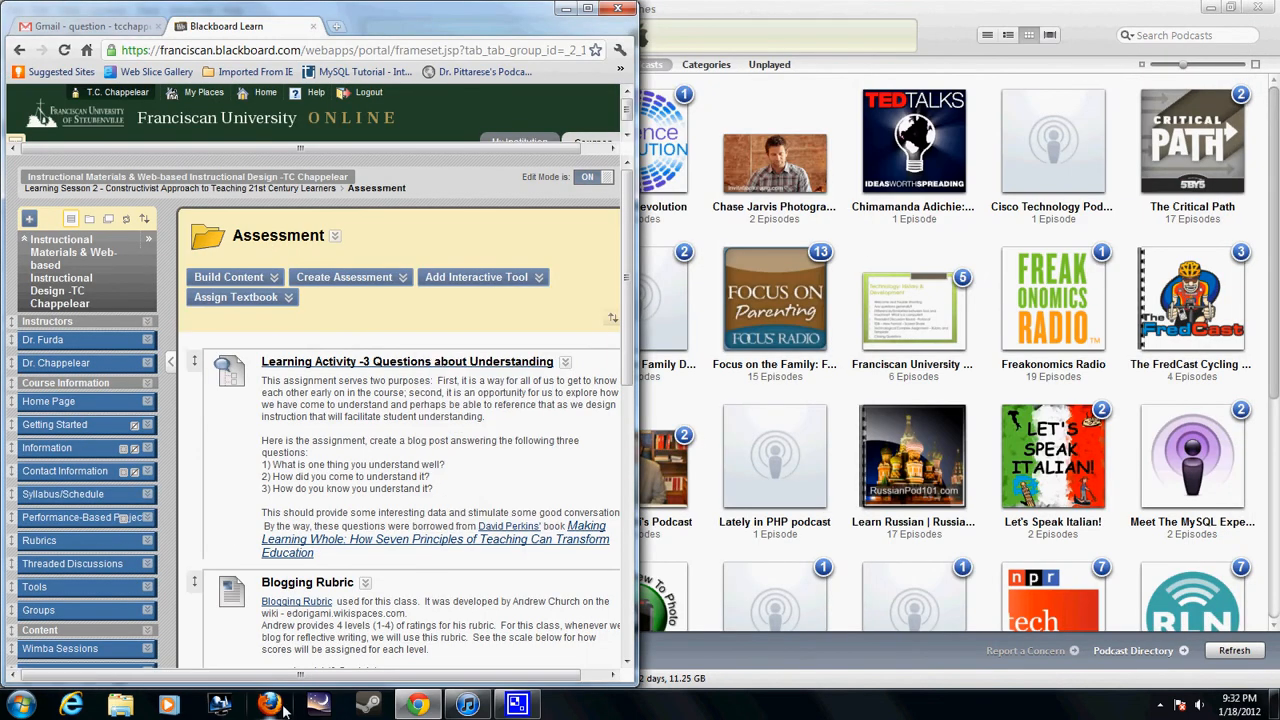
{"action": "mouse_move", "coordinate": [417, 703]}
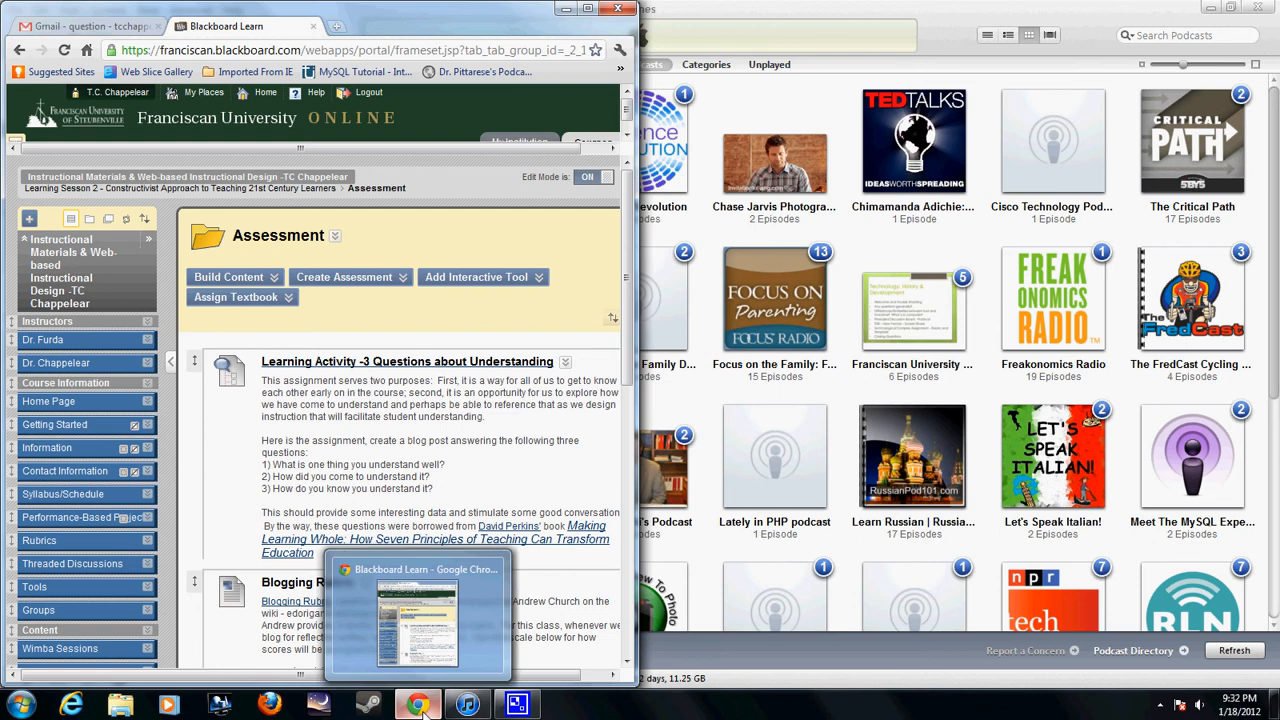
{"action": "right_click", "coordinate": [418, 705]}
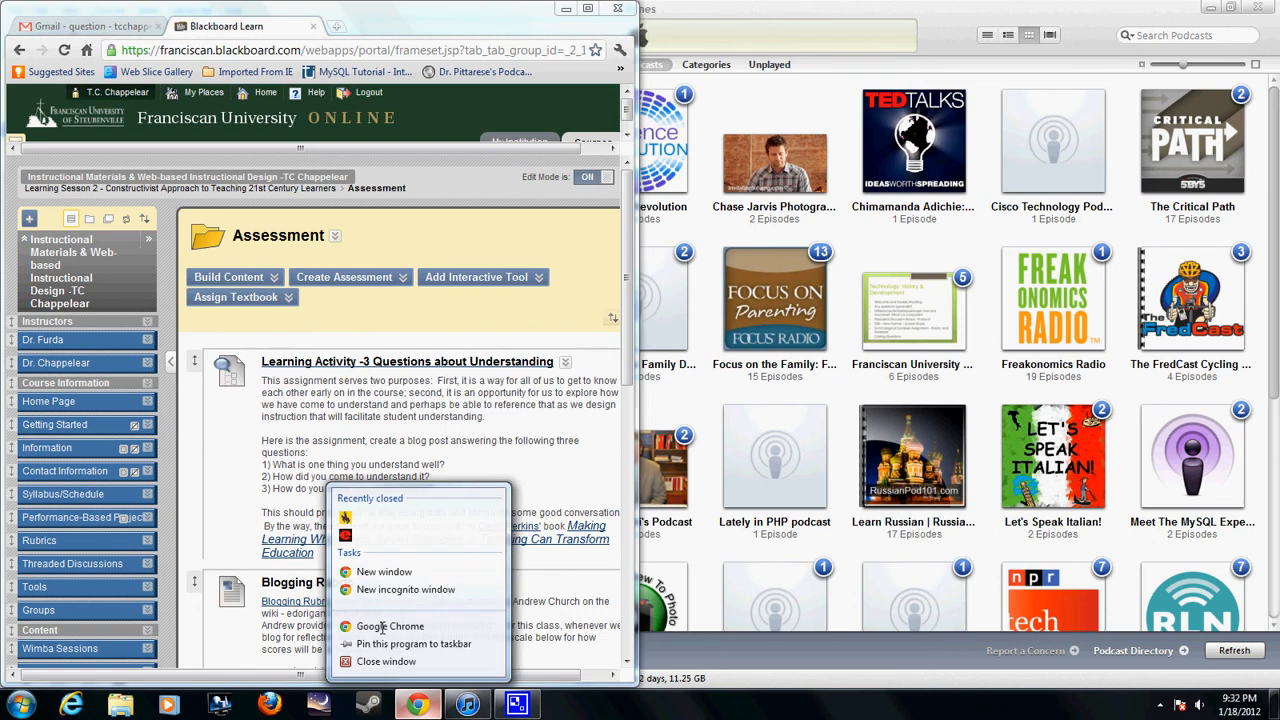
{"action": "left_click", "coordinate": [384, 571]}
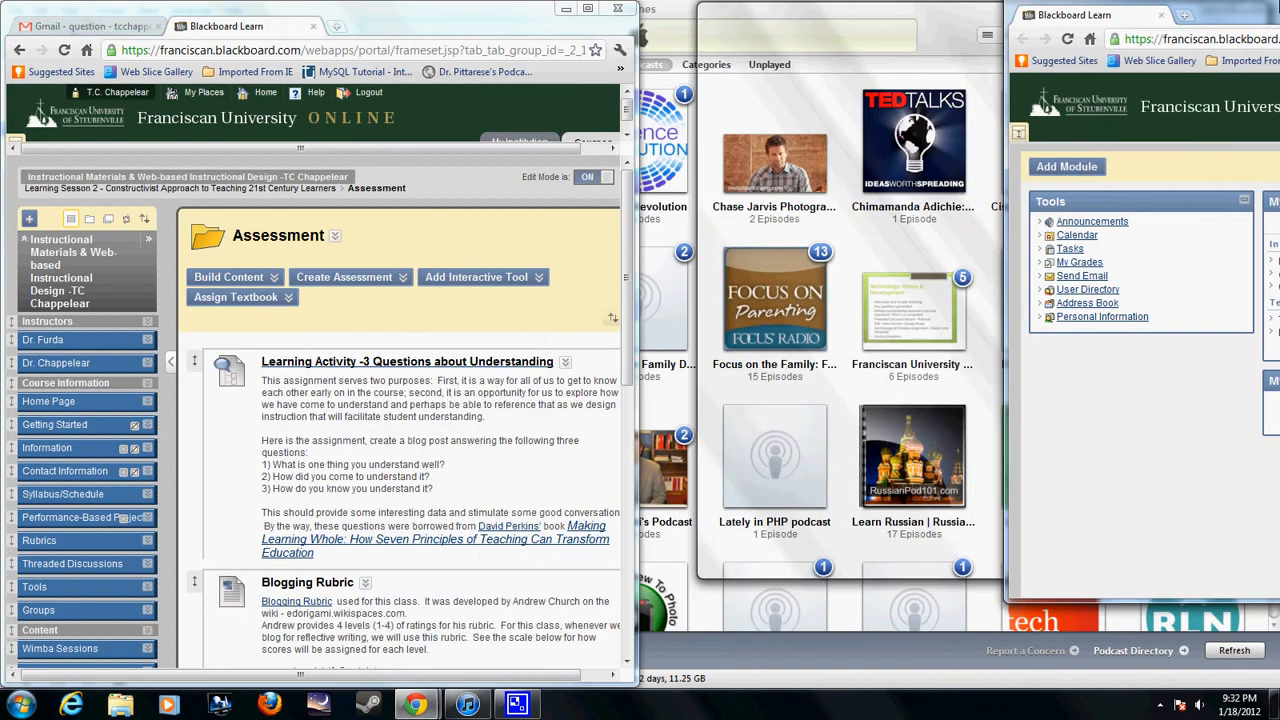
{"action": "left_click", "coordinate": [476, 277]}
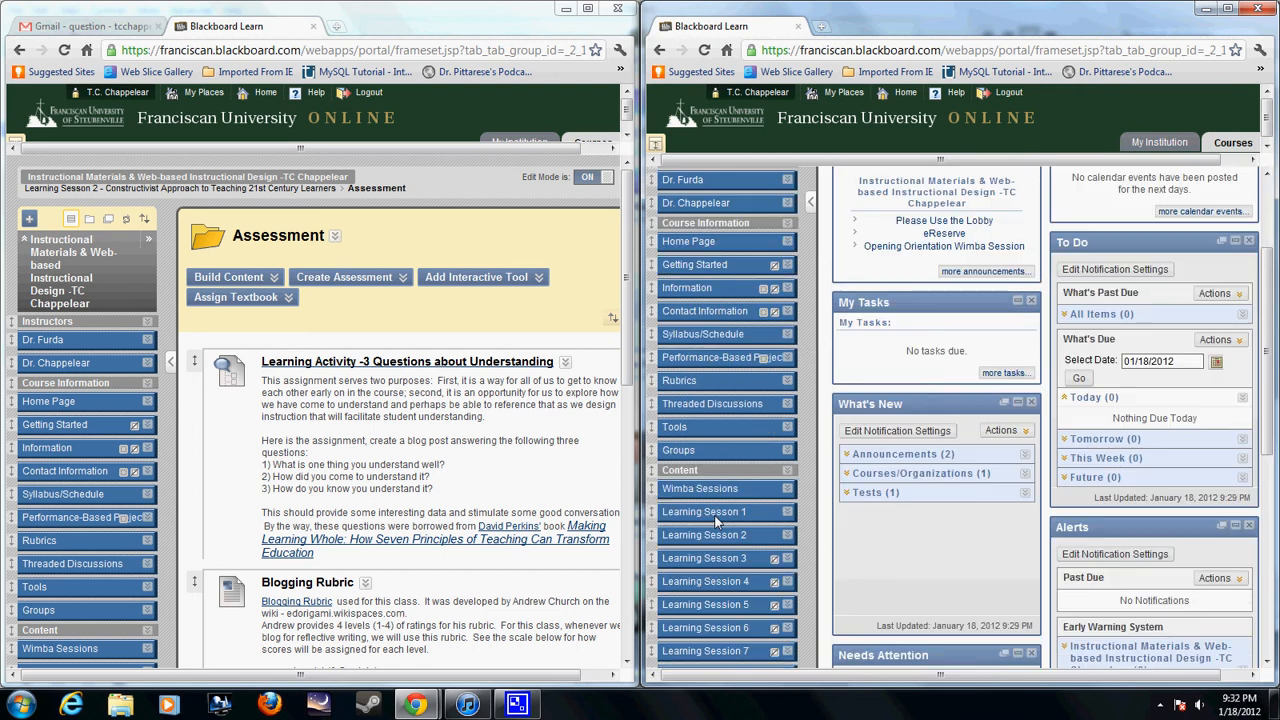
{"action": "left_click", "coordinate": [704, 535]}
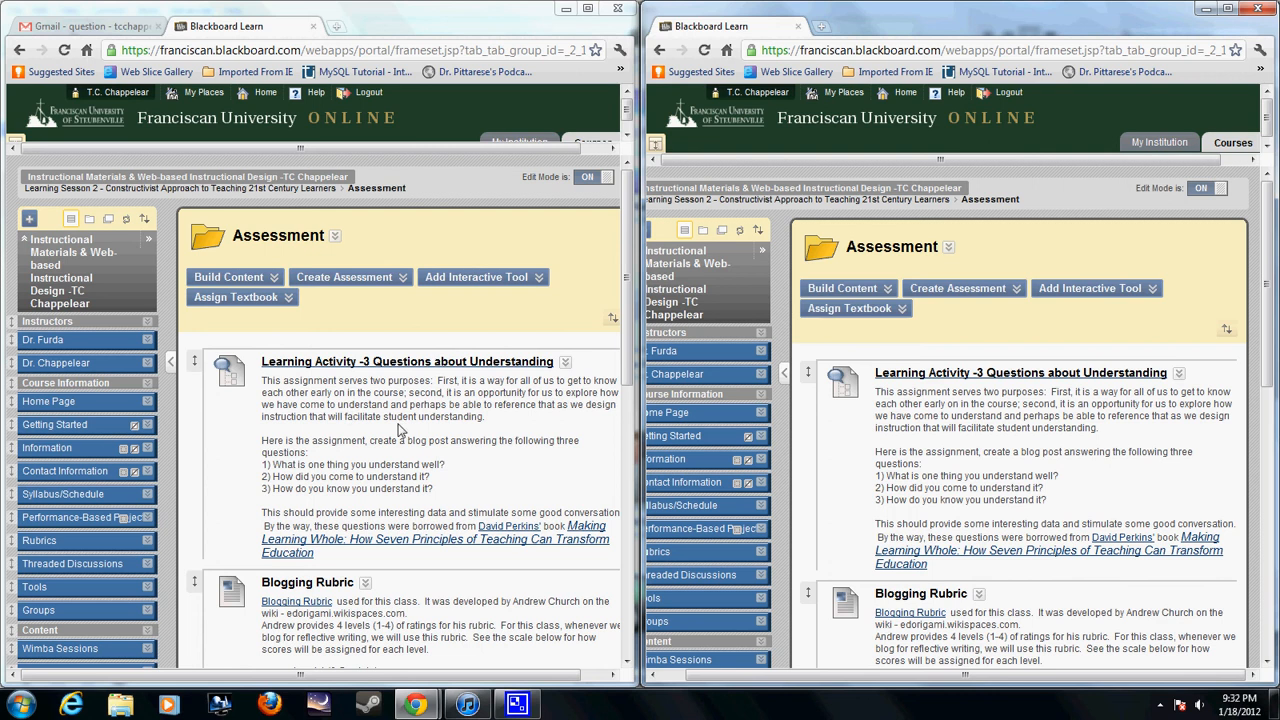
Start a Blog link in Assessment that targets the '3 Questions about Understanding' blog
{"action": "left_click", "coordinate": [478, 277]}
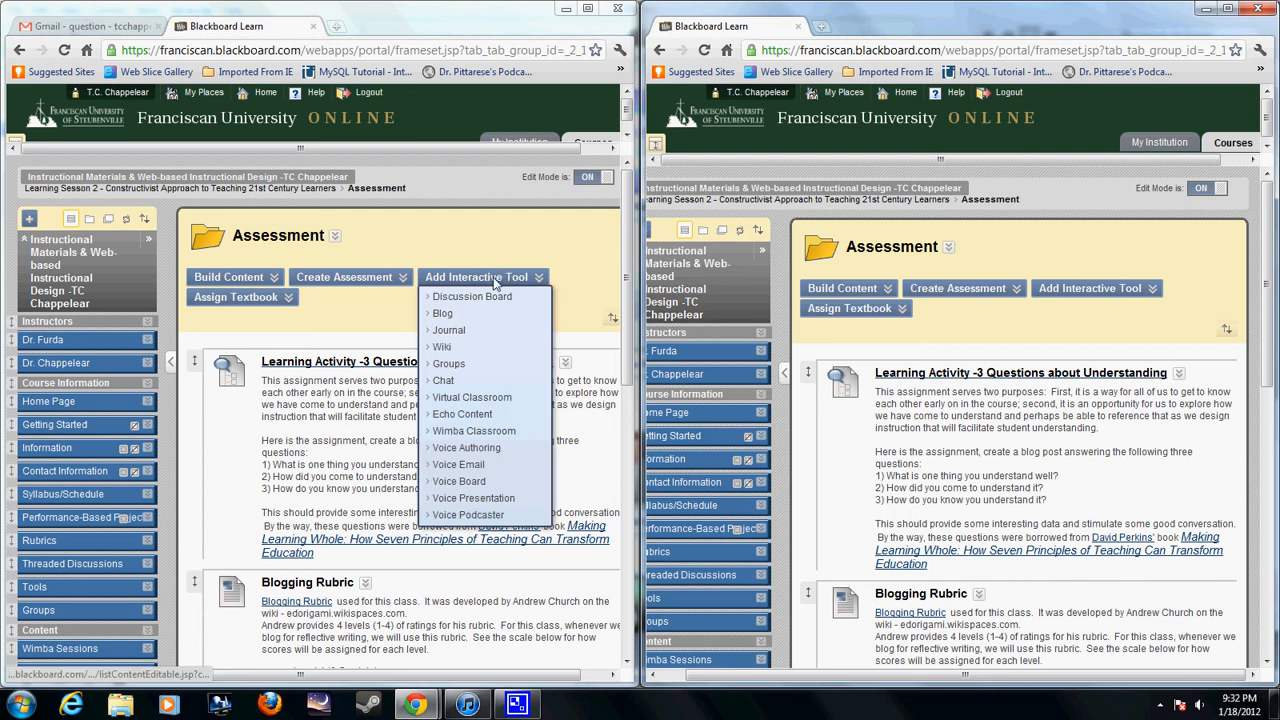
{"action": "left_click", "coordinate": [442, 313]}
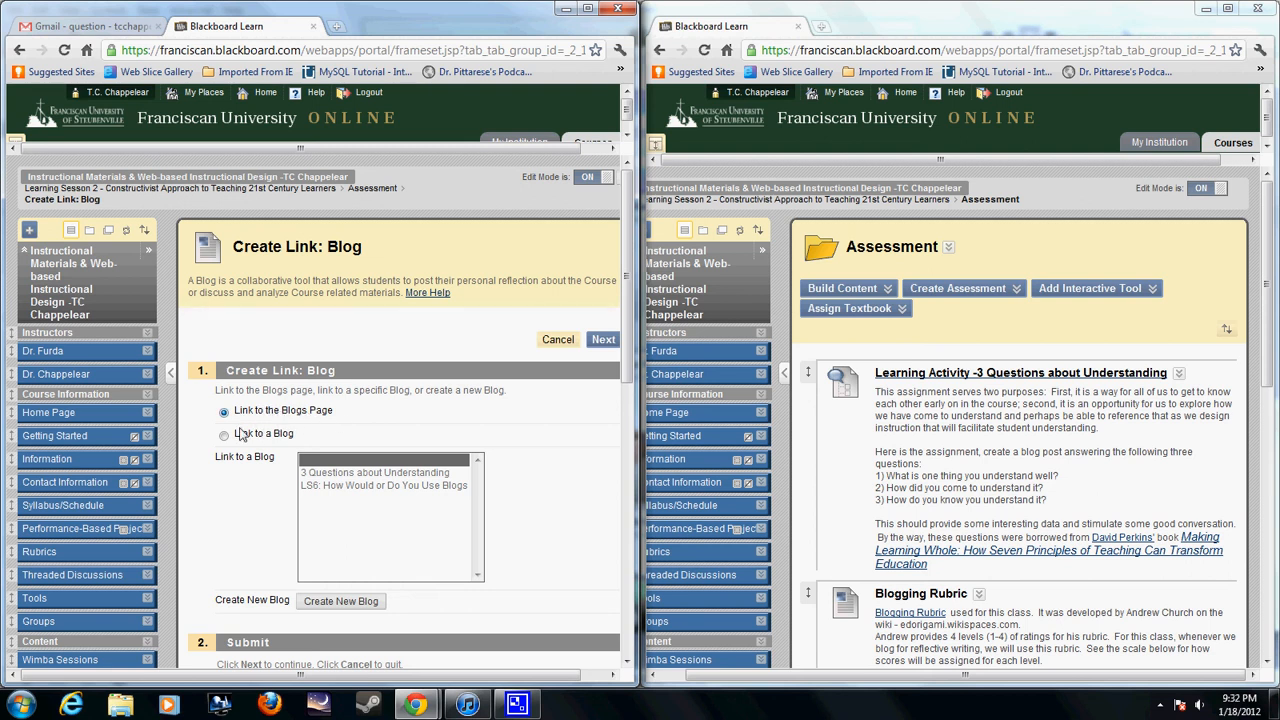
{"action": "mouse_move", "coordinate": [233, 456]}
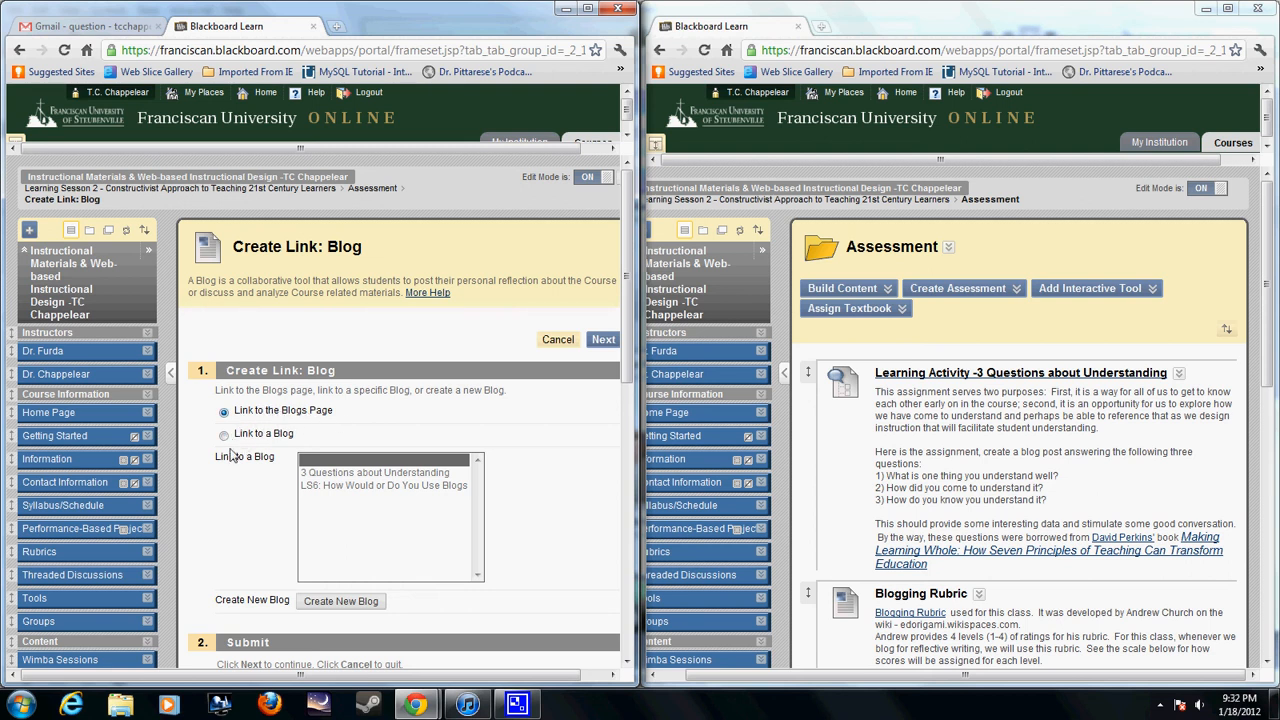
{"action": "left_click", "coordinate": [223, 433]}
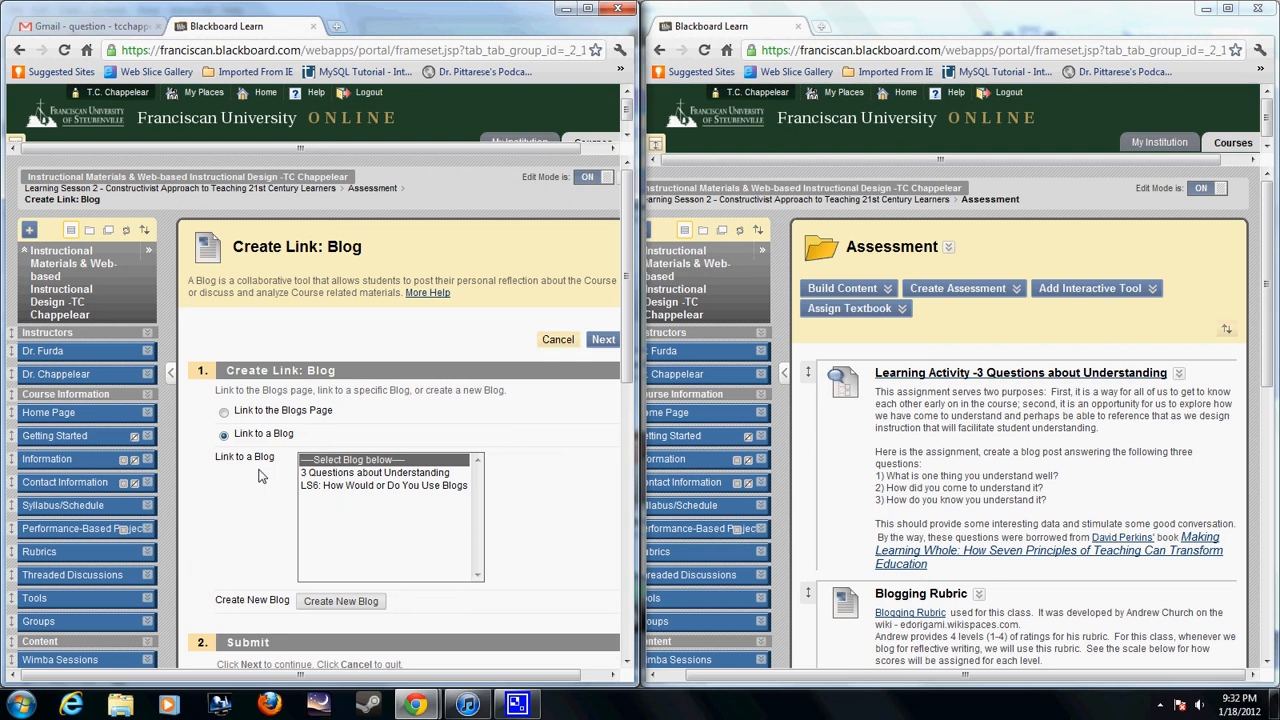
{"action": "left_click", "coordinate": [383, 485]}
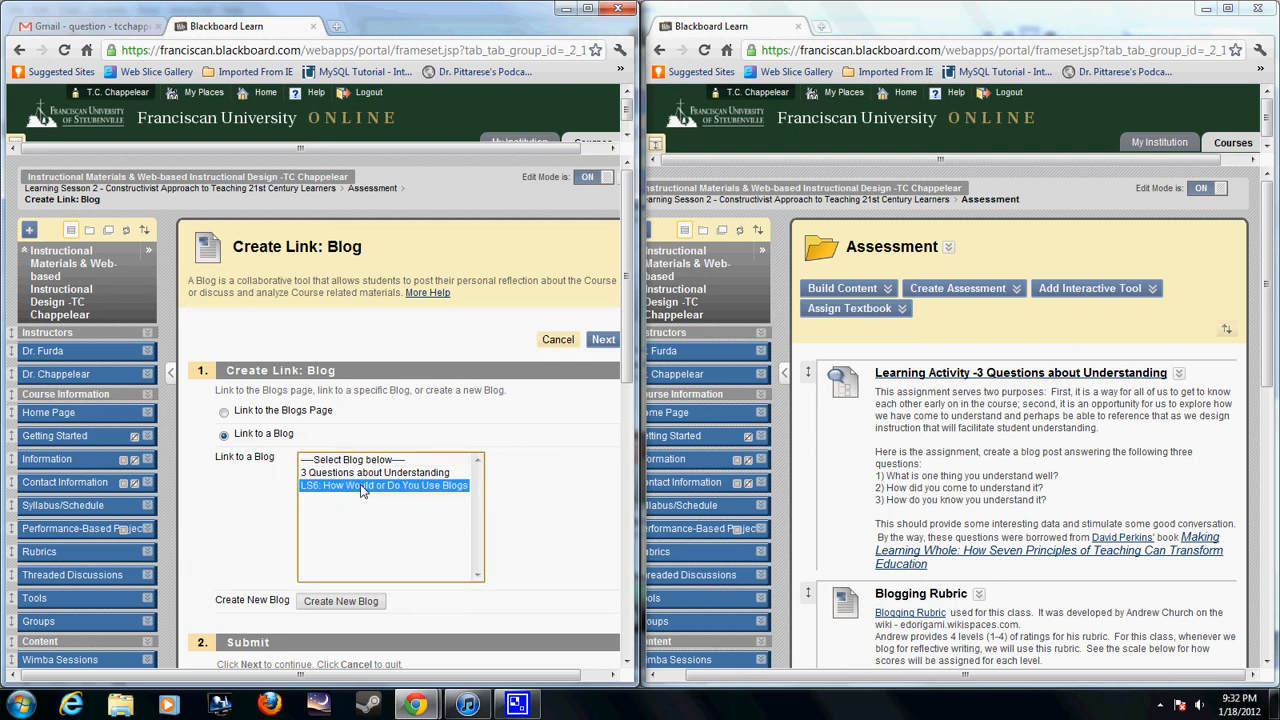
{"action": "left_click", "coordinate": [375, 472]}
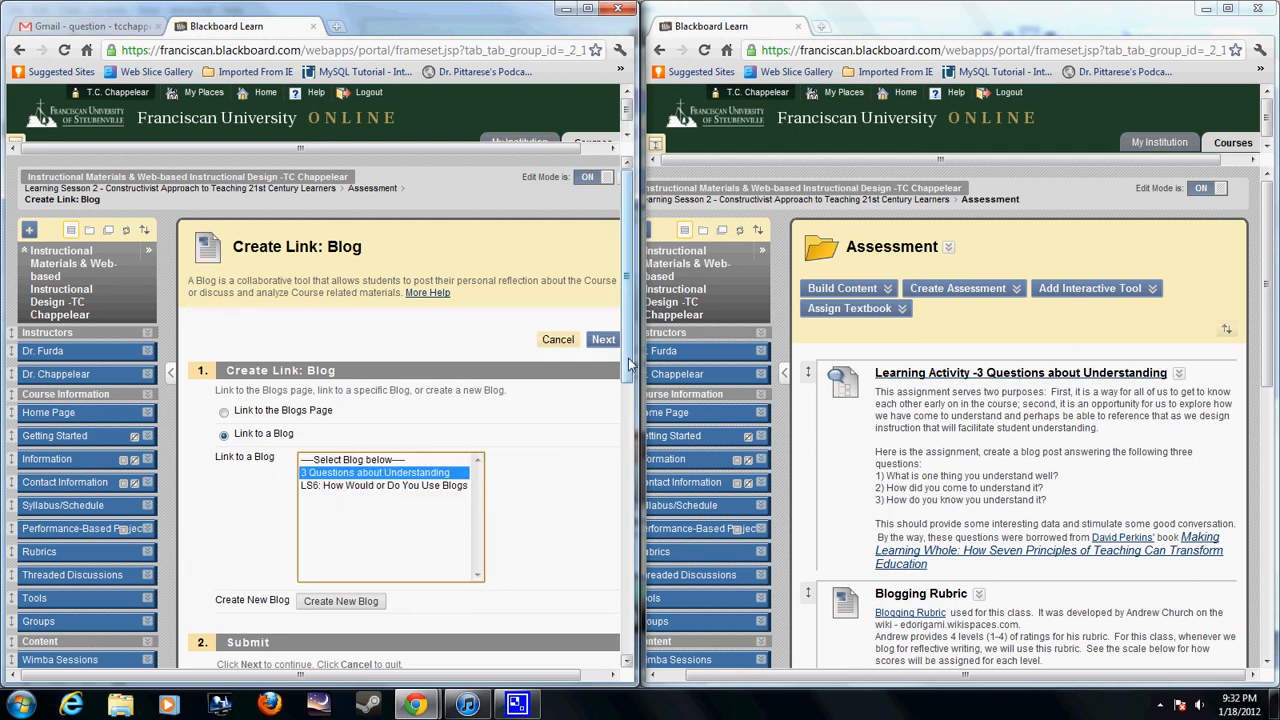
{"action": "scroll", "scroll_direction": "down", "scroll_amount": 3}
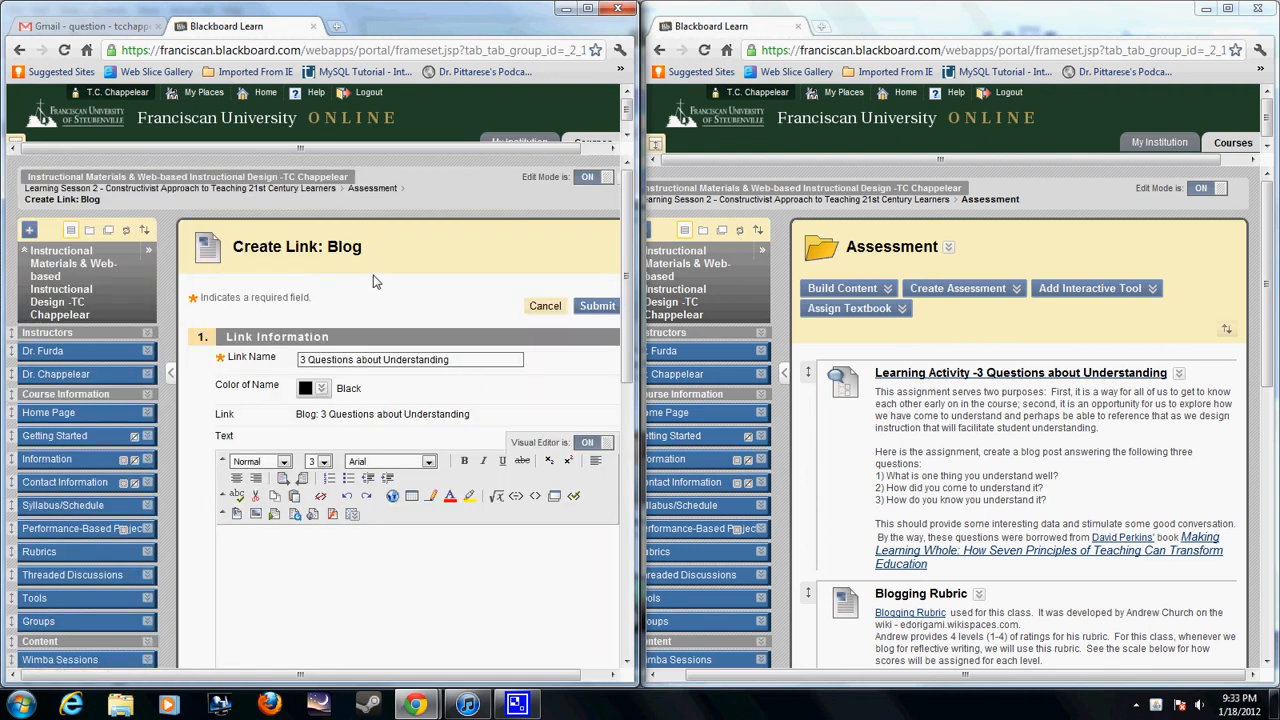
{"action": "mouse_move", "coordinate": [1045, 407]}
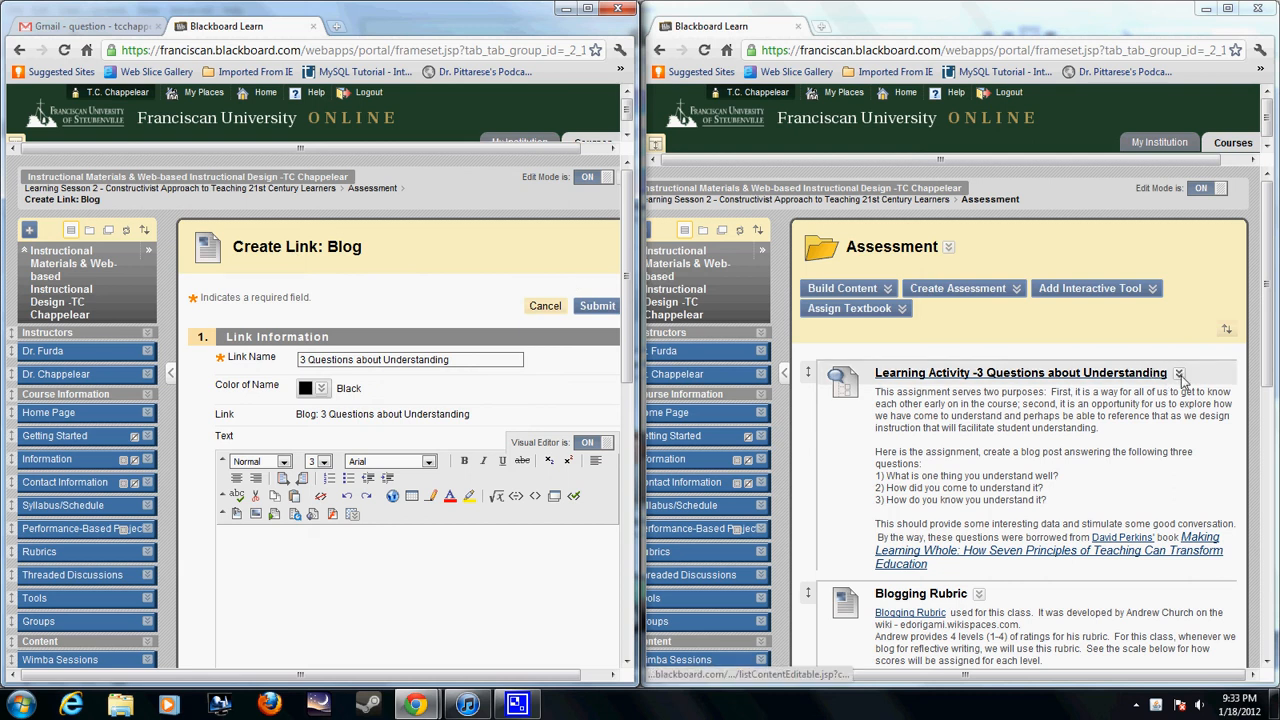
Open the old Learning Activity item's options menu in the right-hand window
{"action": "left_click", "coordinate": [1180, 373]}
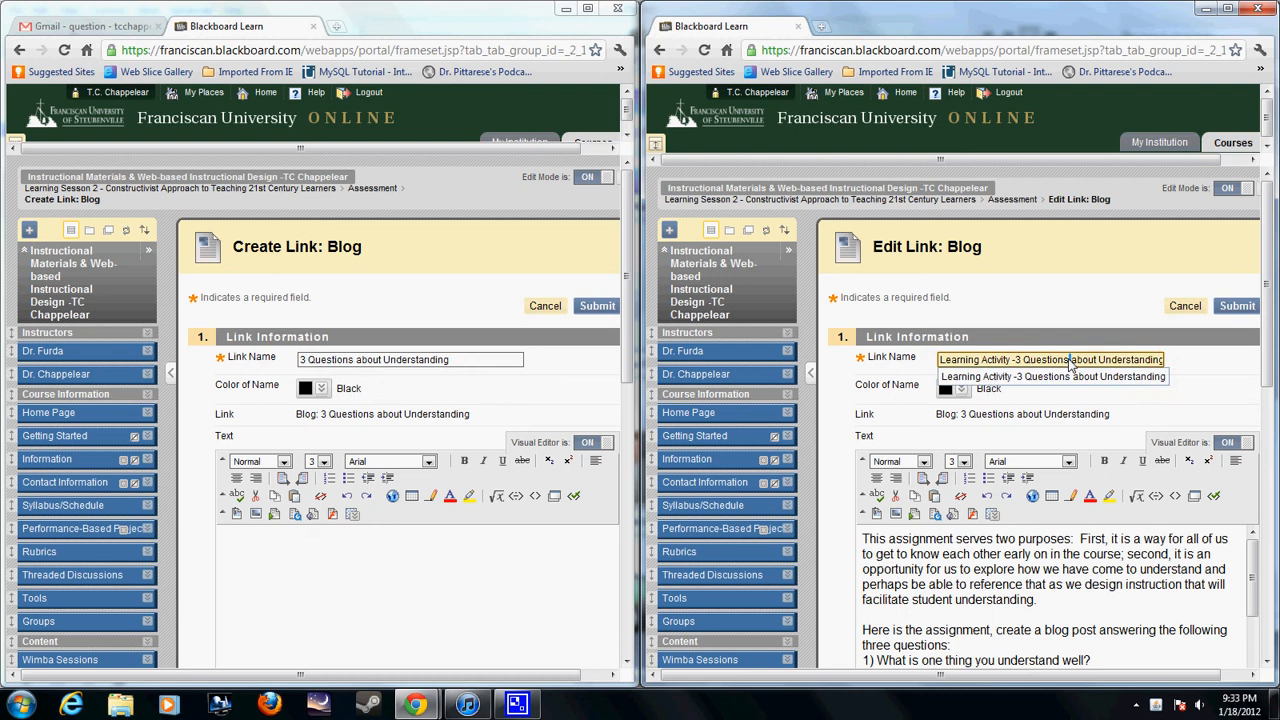
Copy the old Learning Activity item's name into the new blog link's name field
{"action": "right_click", "coordinate": [1051, 359]}
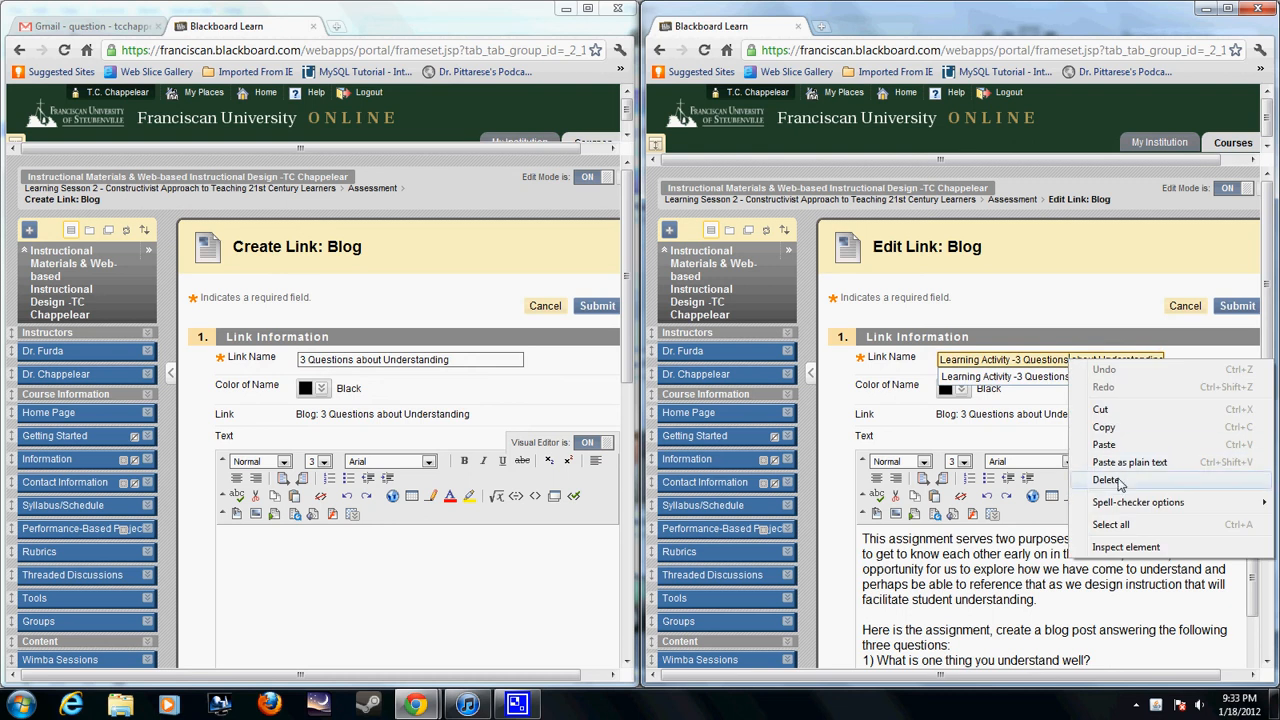
{"action": "left_click", "coordinate": [1104, 524]}
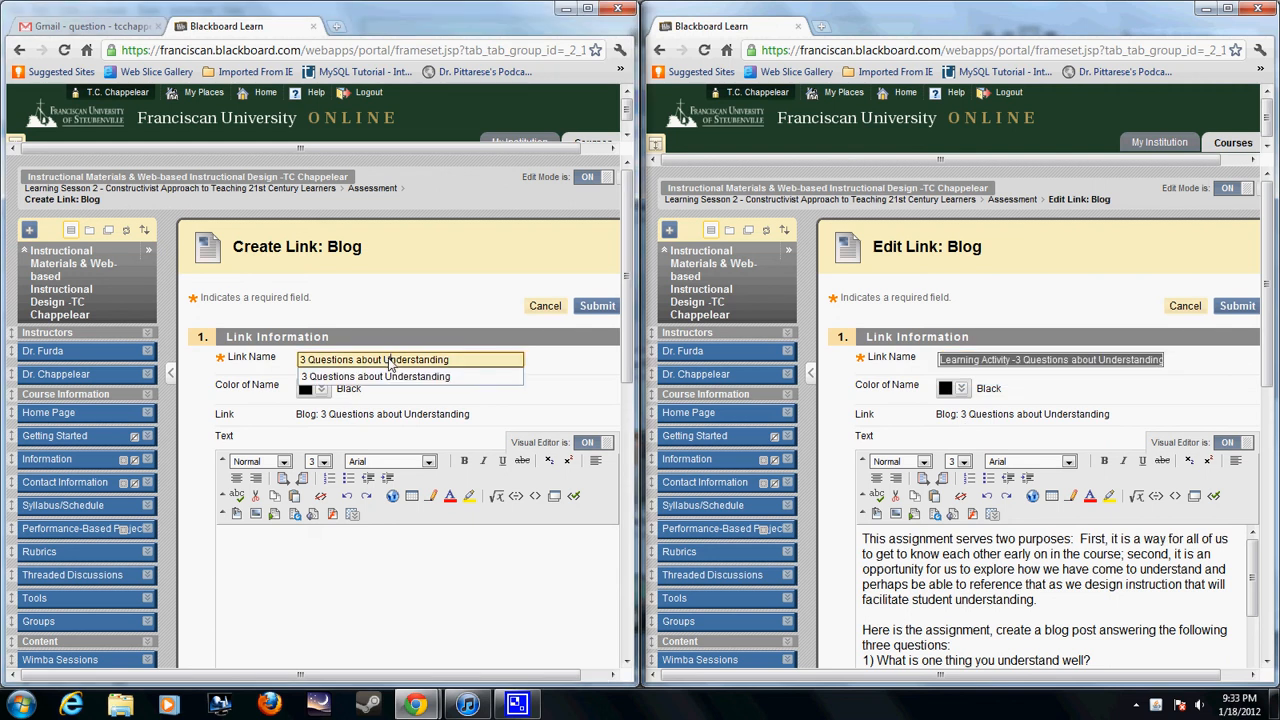
{"action": "right_click", "coordinate": [390, 359]}
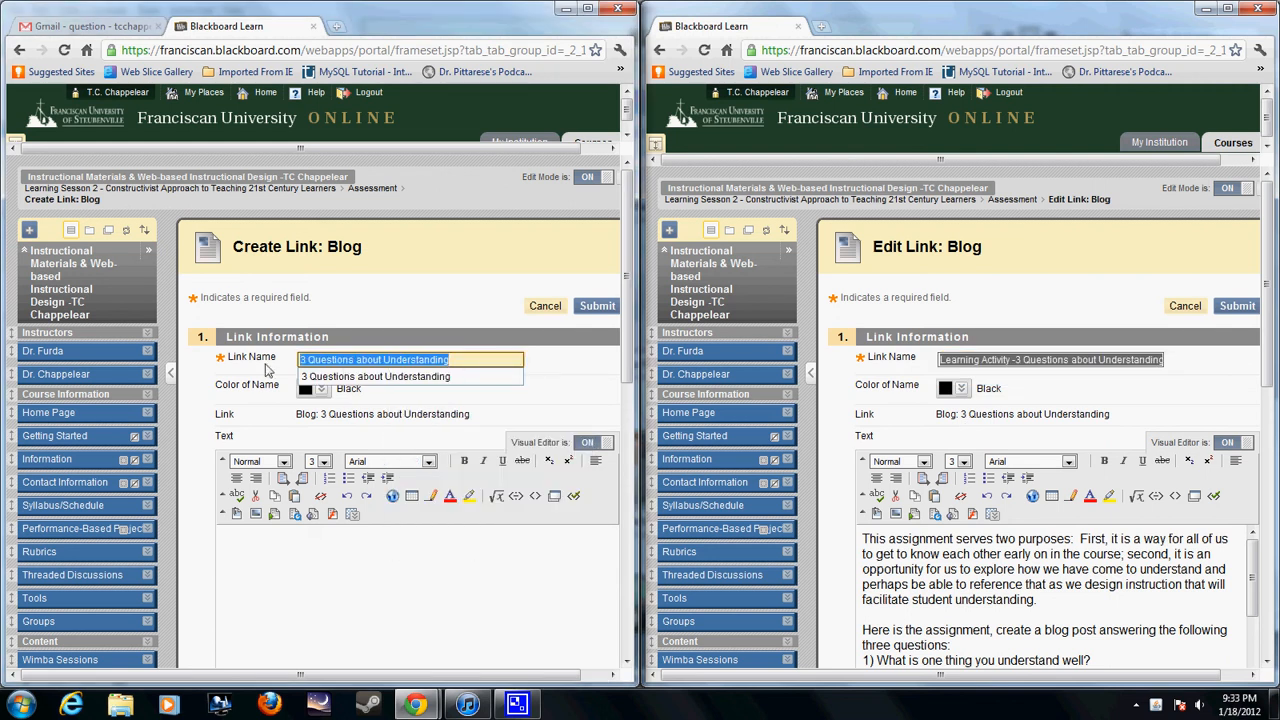
{"action": "right_click", "coordinate": [373, 359]}
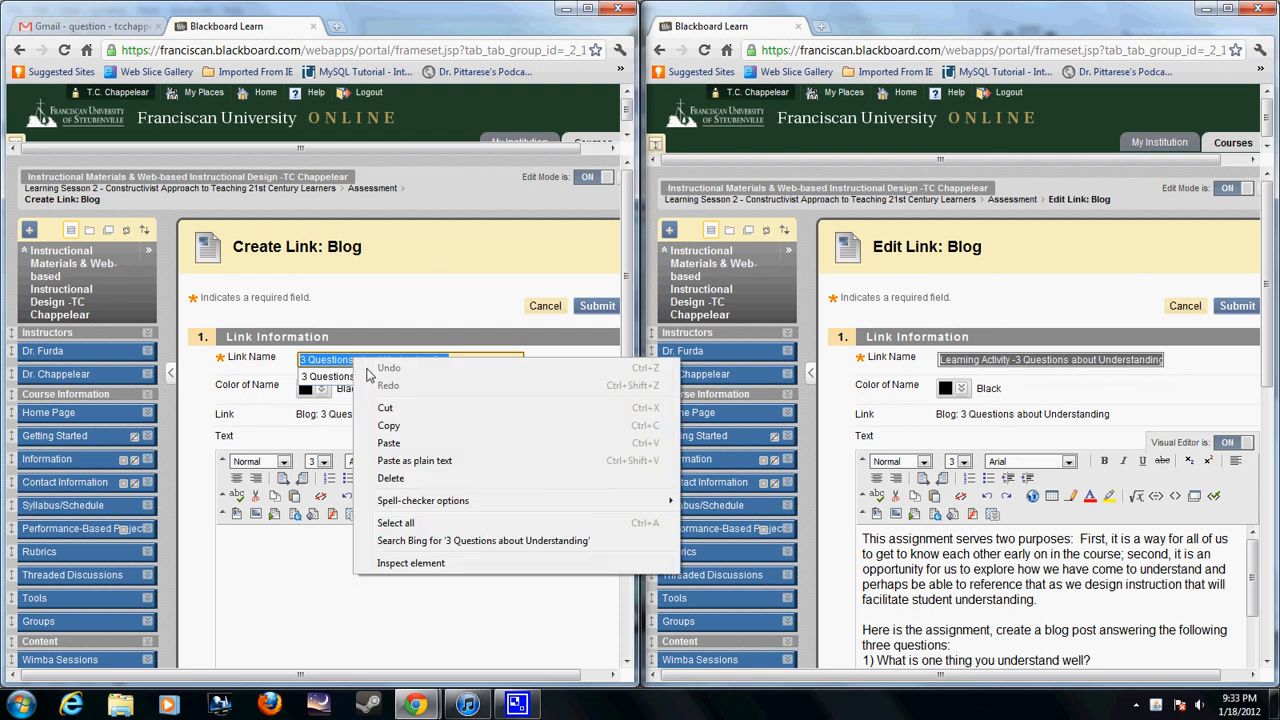
{"action": "left_click", "coordinate": [388, 442]}
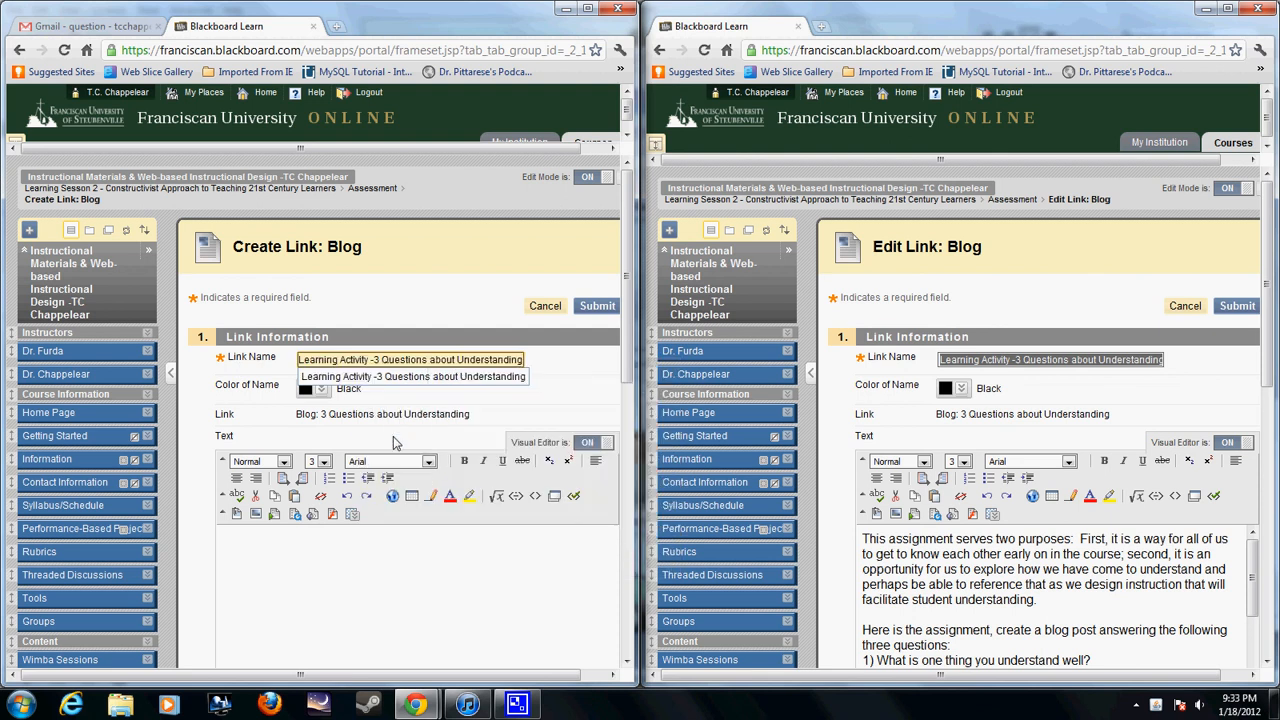
Select all of the old item's description text and copy it
{"action": "scroll", "scroll_direction": "down", "scroll_amount": 3}
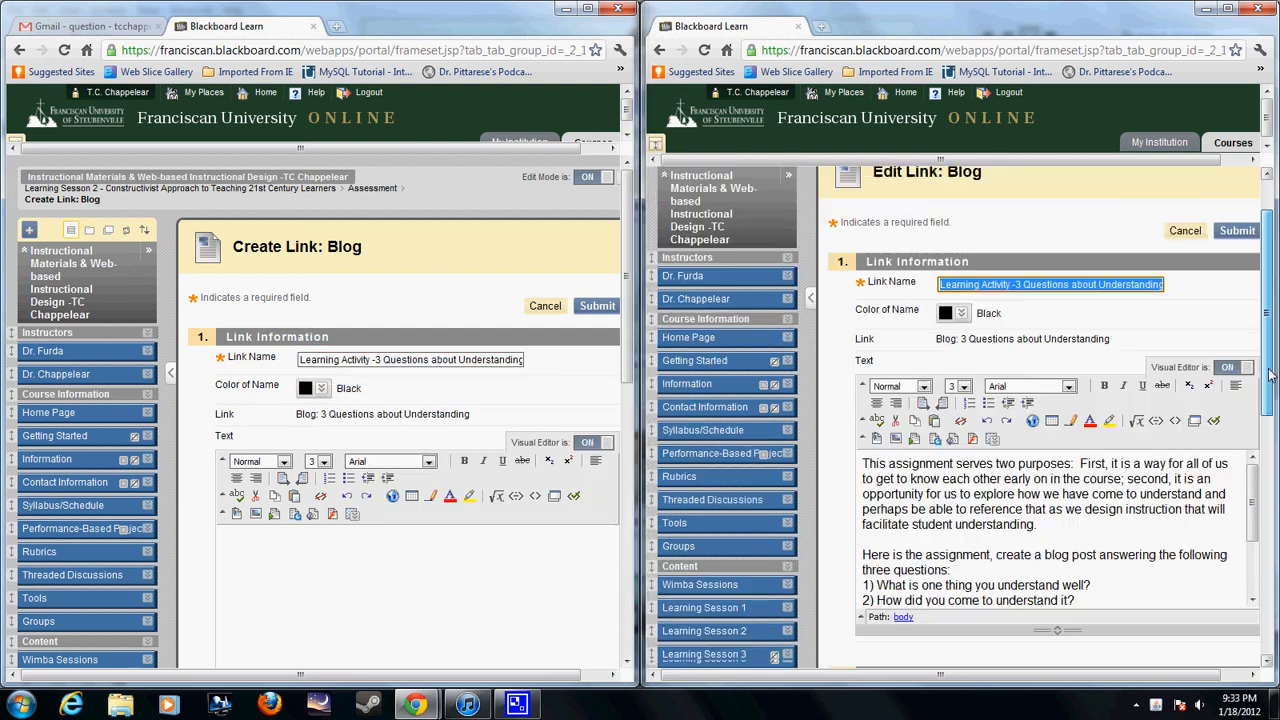
{"action": "scroll", "scroll_direction": "down", "scroll_amount": 3}
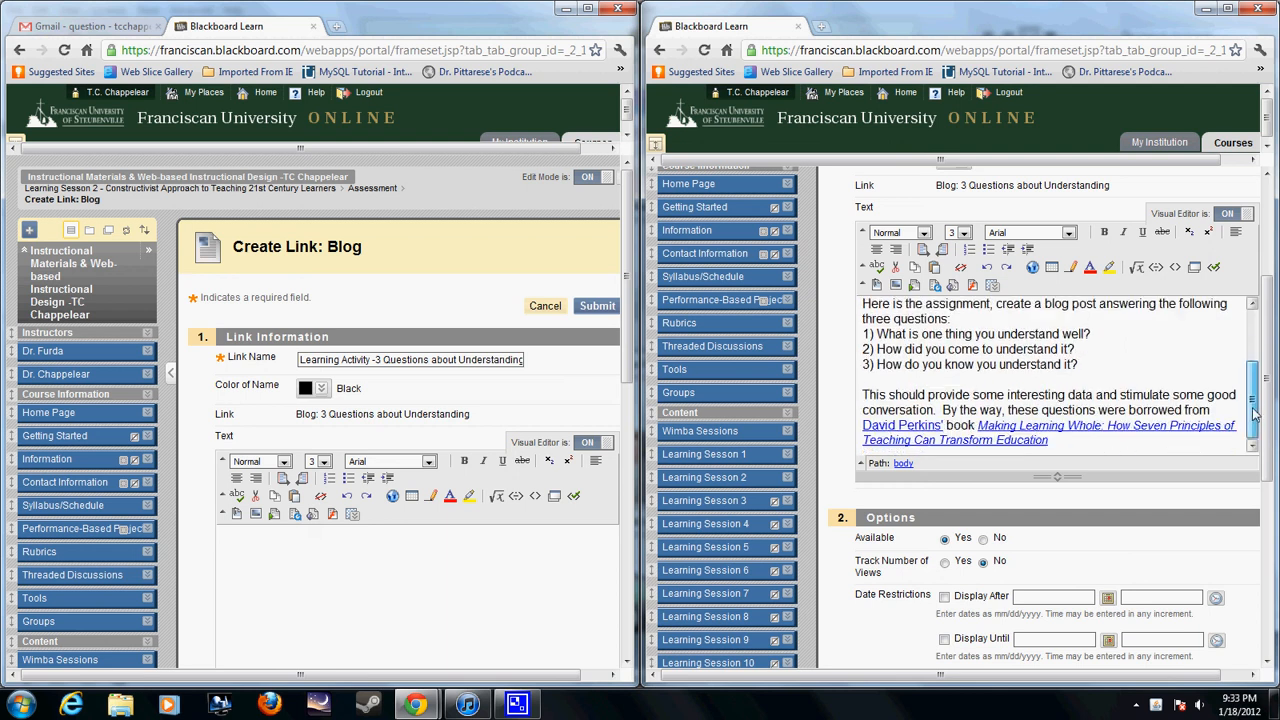
{"action": "right_click", "coordinate": [970, 360]}
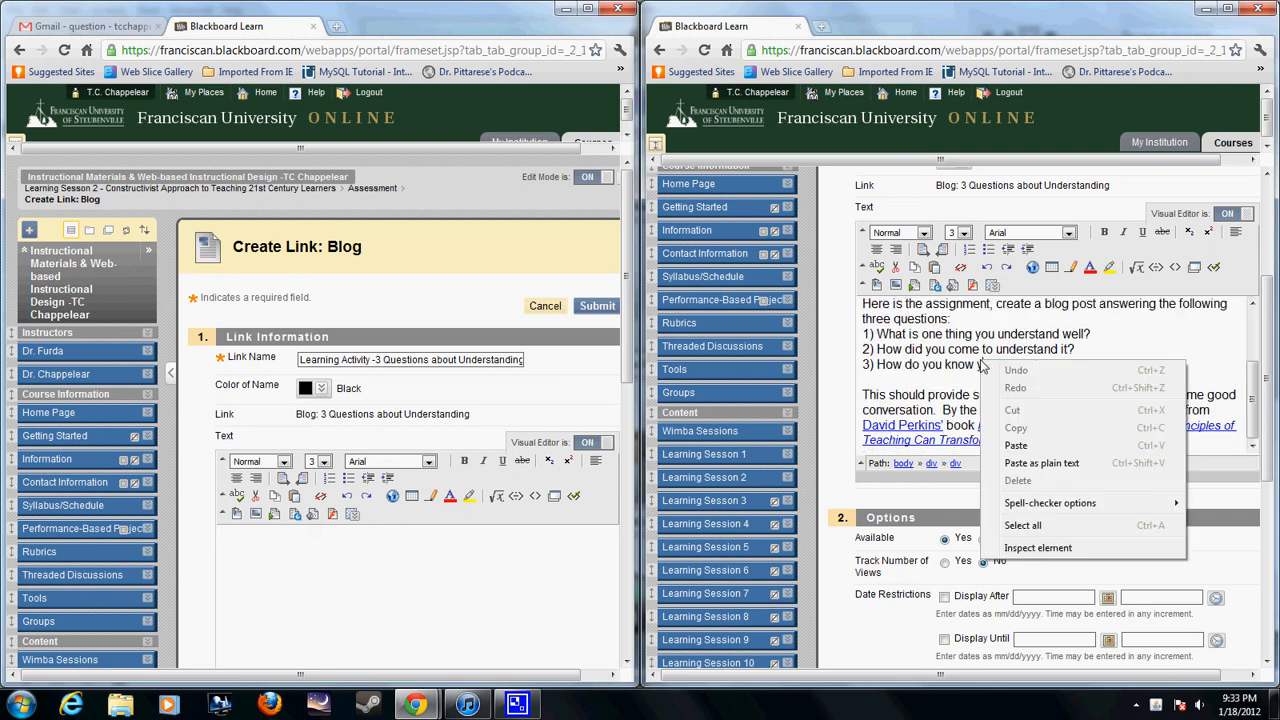
{"action": "mouse_move", "coordinate": [1022, 525]}
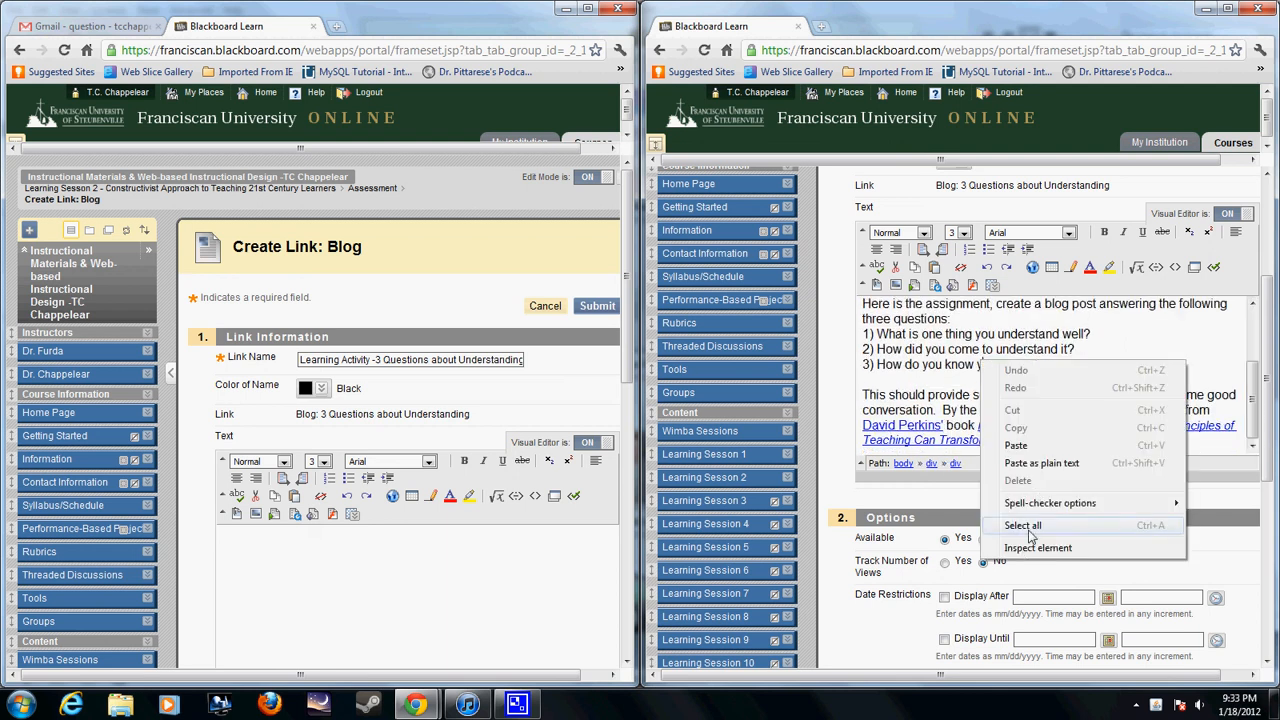
{"action": "left_click", "coordinate": [1022, 525]}
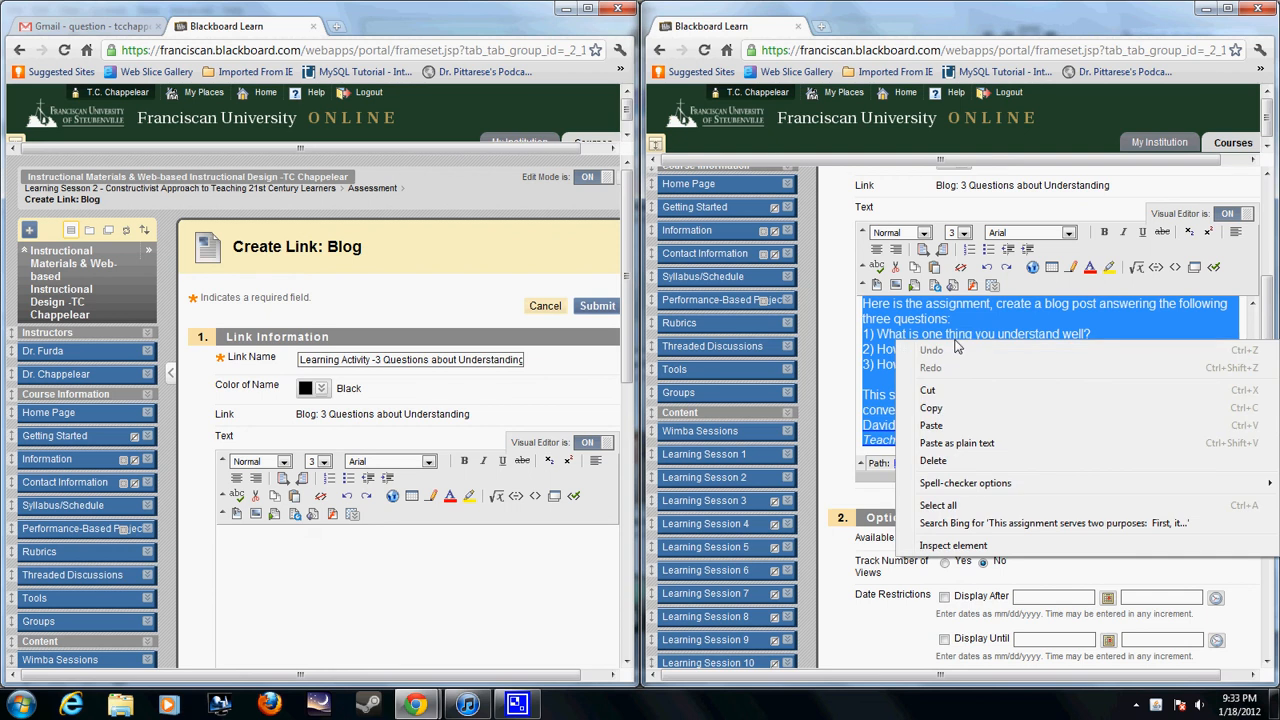
{"action": "mouse_move", "coordinate": [953, 384]}
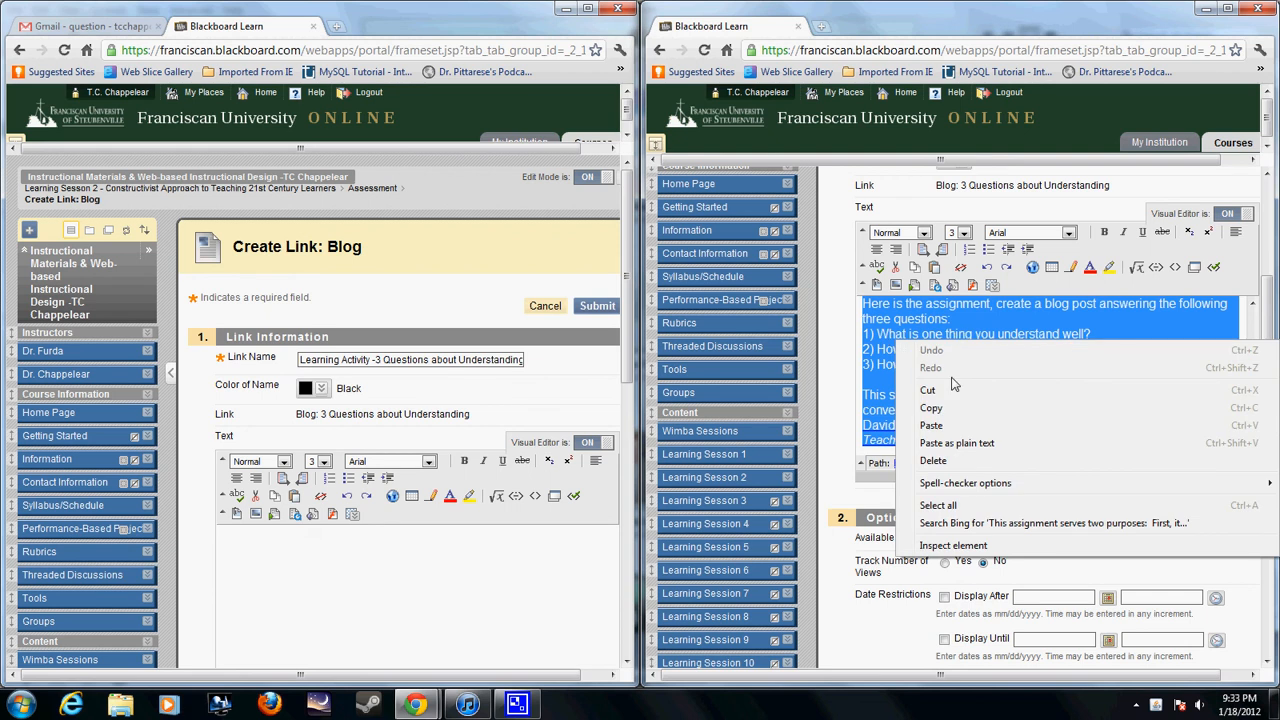
{"action": "mouse_move", "coordinate": [970, 443]}
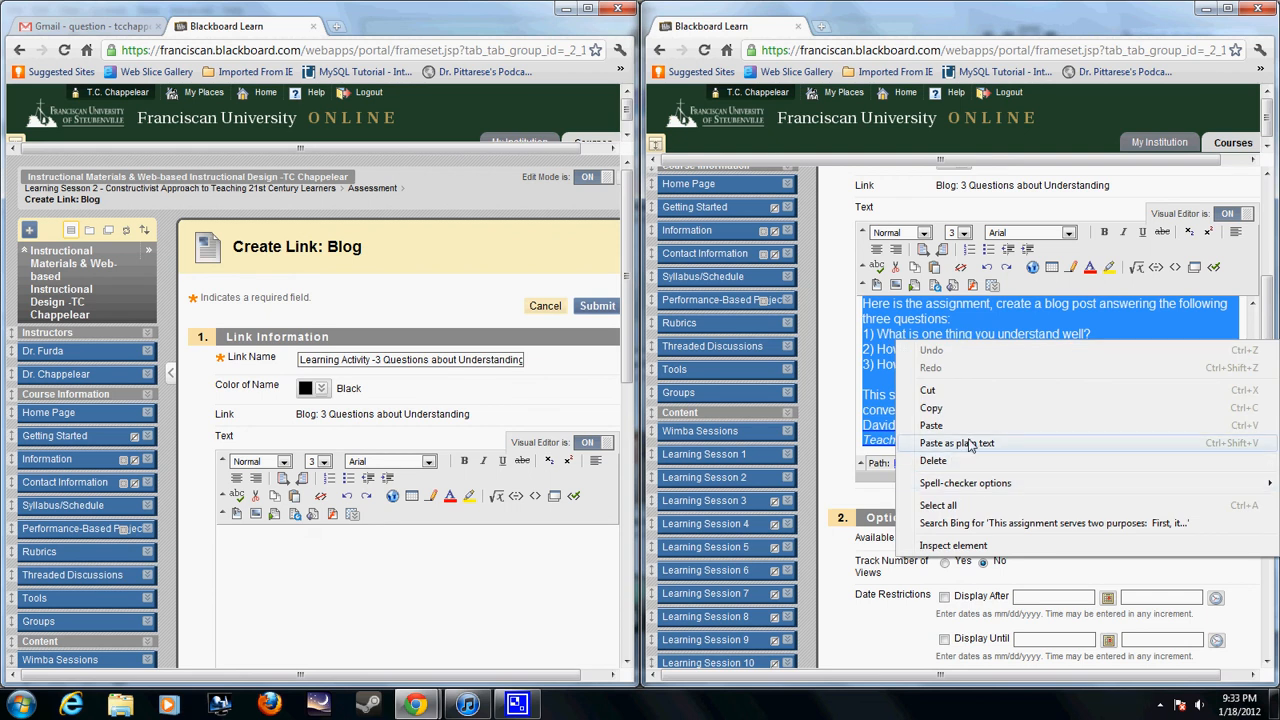
{"action": "mouse_move", "coordinate": [931, 408]}
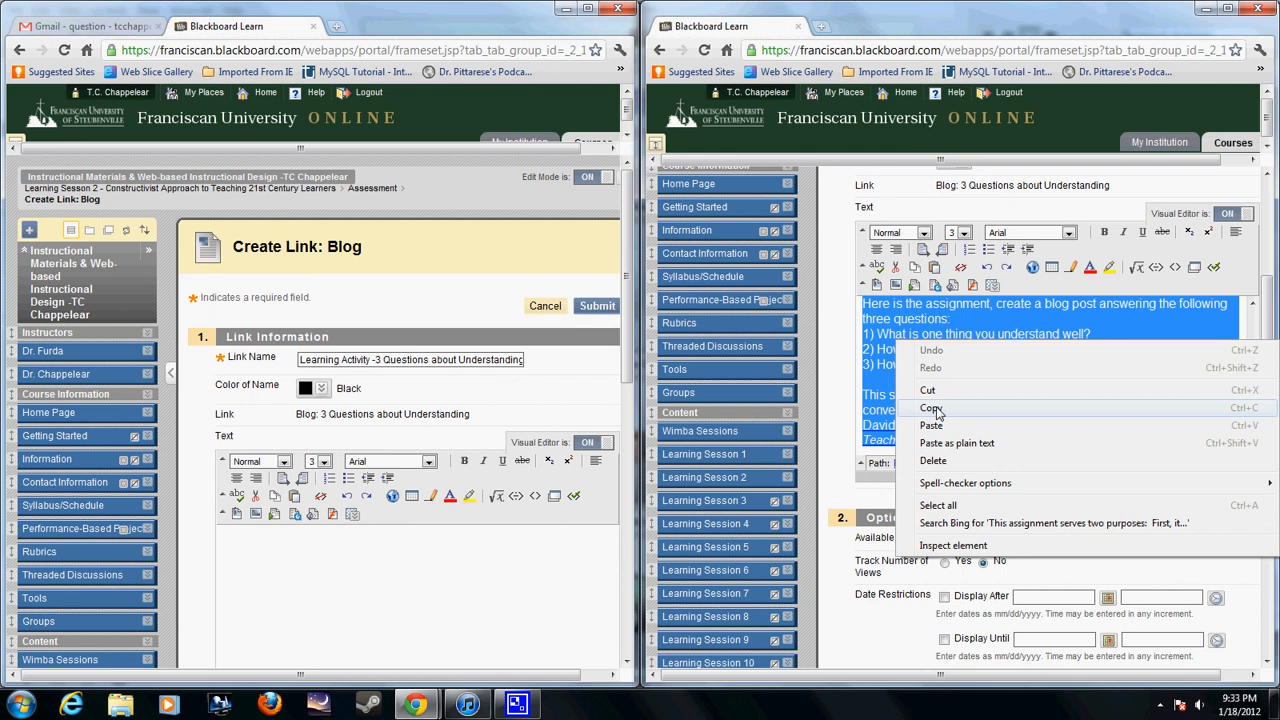
{"action": "left_click", "coordinate": [931, 408]}
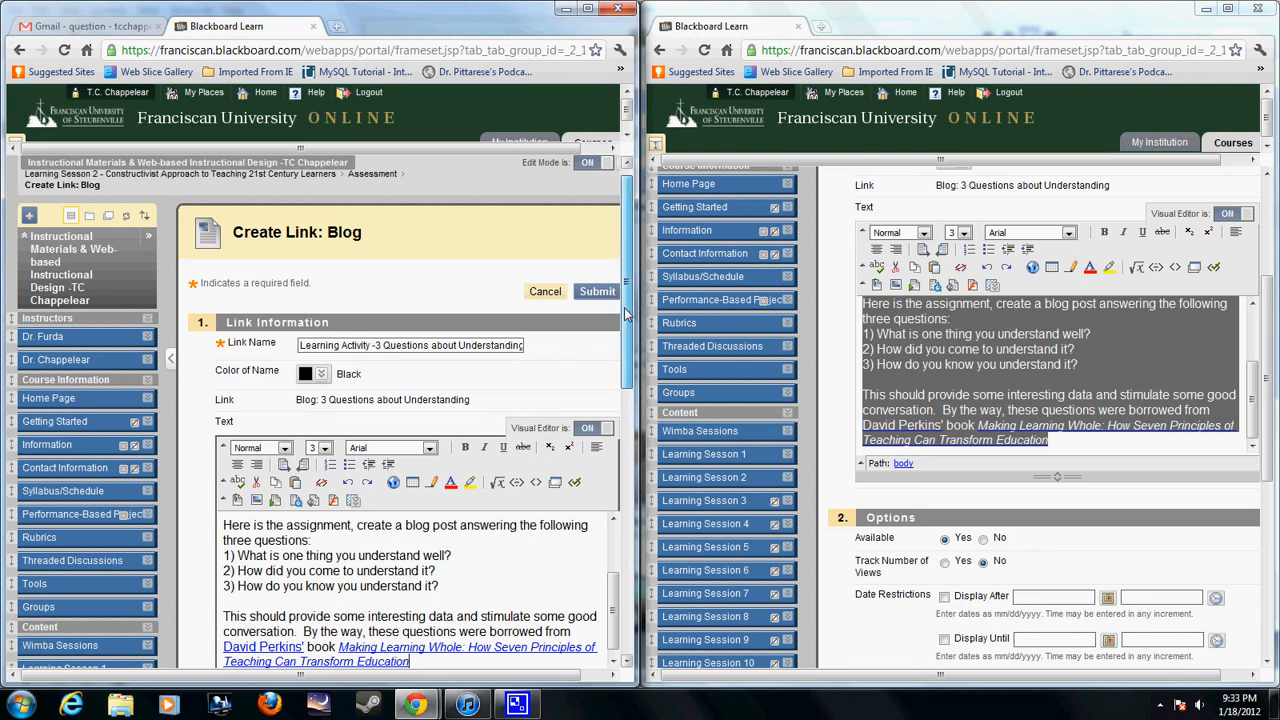
Set Track Number of Views to Yes and submit the new blog link
{"action": "scroll", "scroll_direction": "down", "scroll_amount": 3}
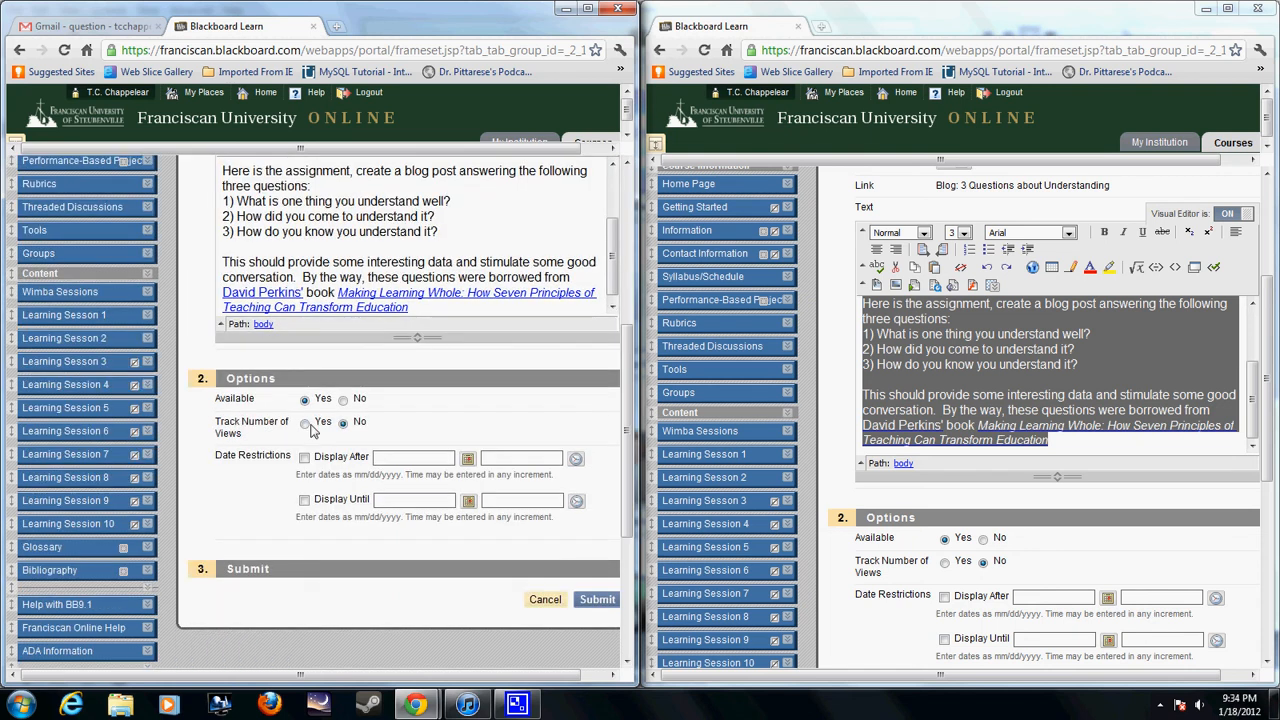
{"action": "scroll", "scroll_direction": "down", "scroll_amount": 3}
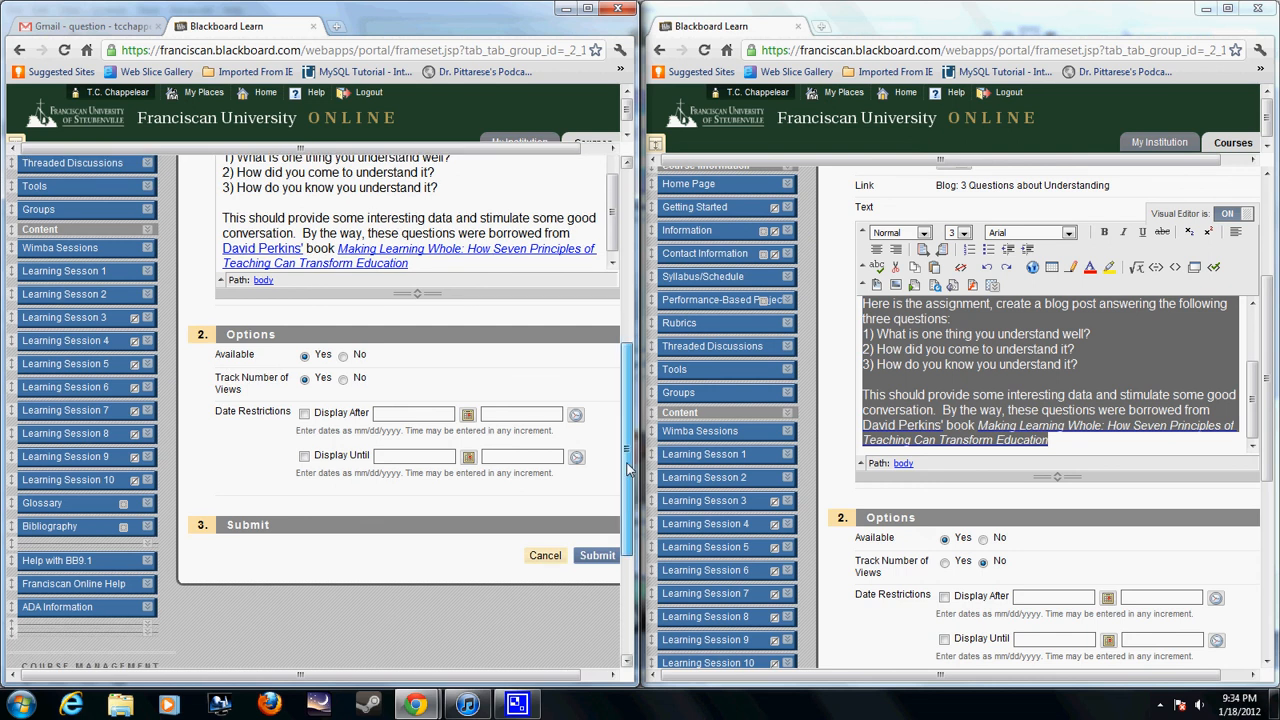
{"action": "scroll", "scroll_direction": "down", "scroll_amount": 3}
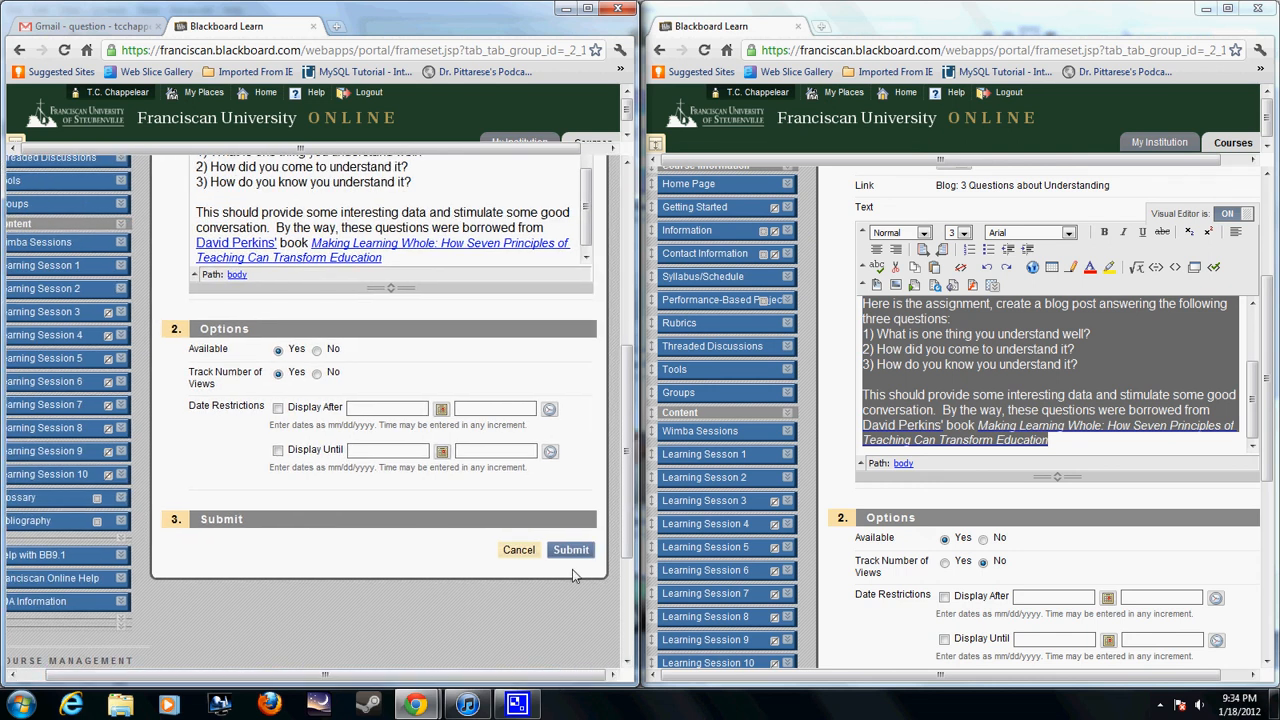
{"action": "left_click", "coordinate": [571, 549]}
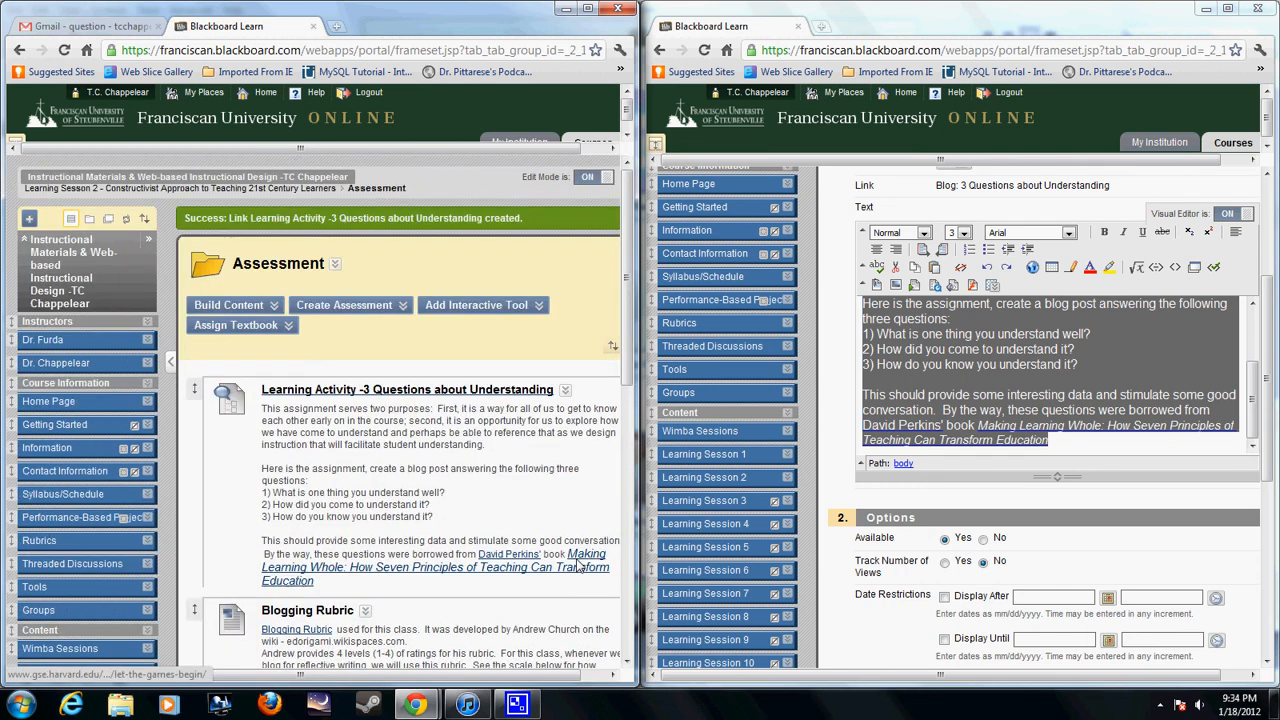
Delete the old 'Learning Activity -3 Questions about Understanding' item and confirm with OK
{"action": "scroll", "scroll_direction": "down", "scroll_amount": 3}
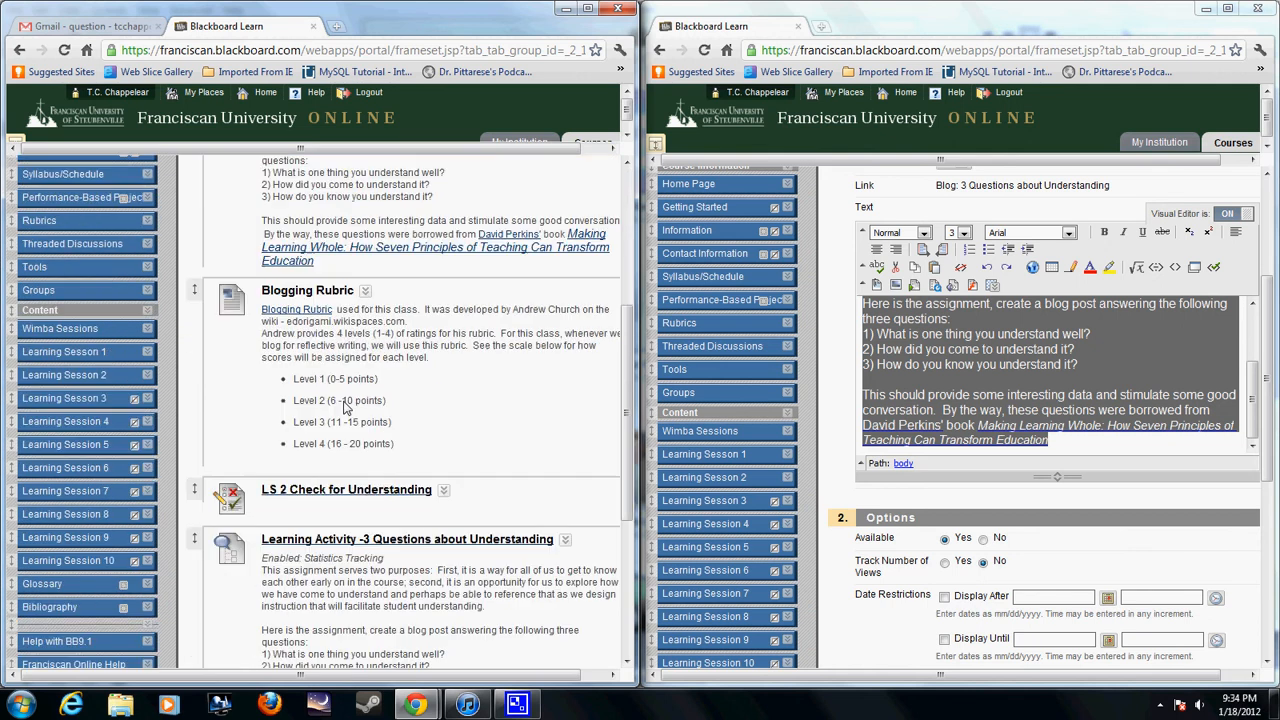
{"action": "scroll", "scroll_direction": "down", "scroll_amount": 3}
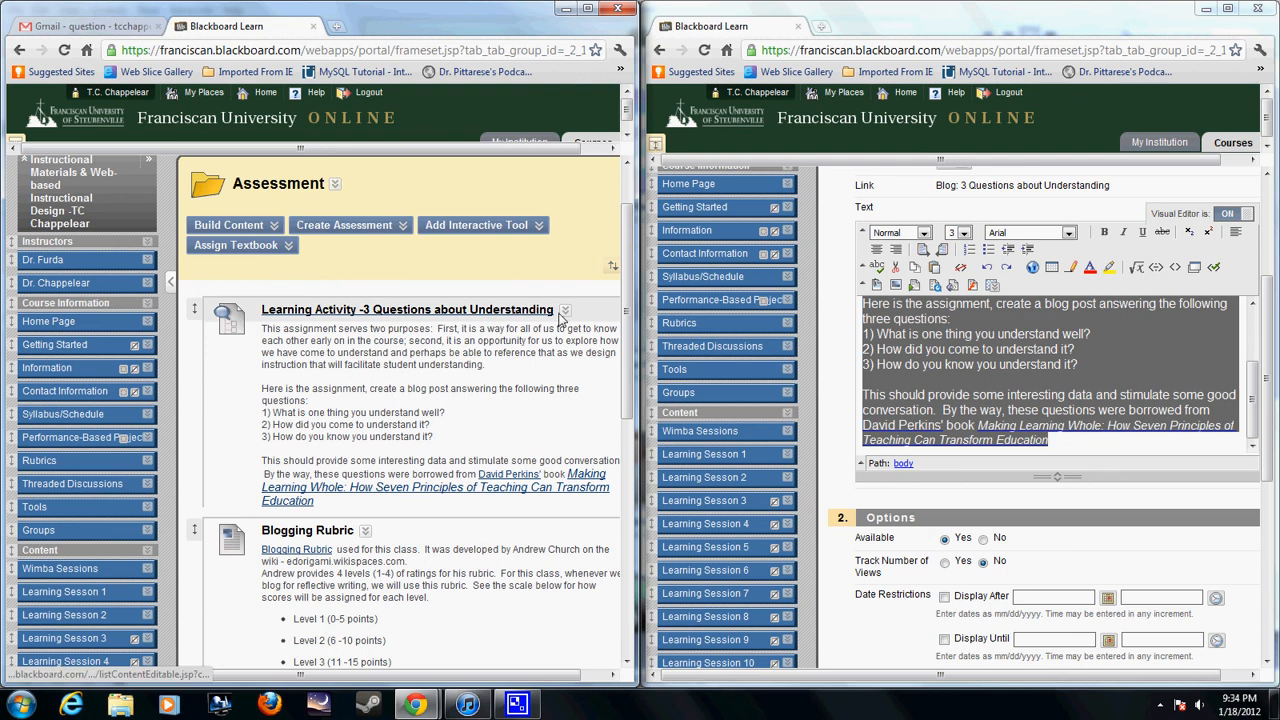
{"action": "left_click", "coordinate": [564, 310]}
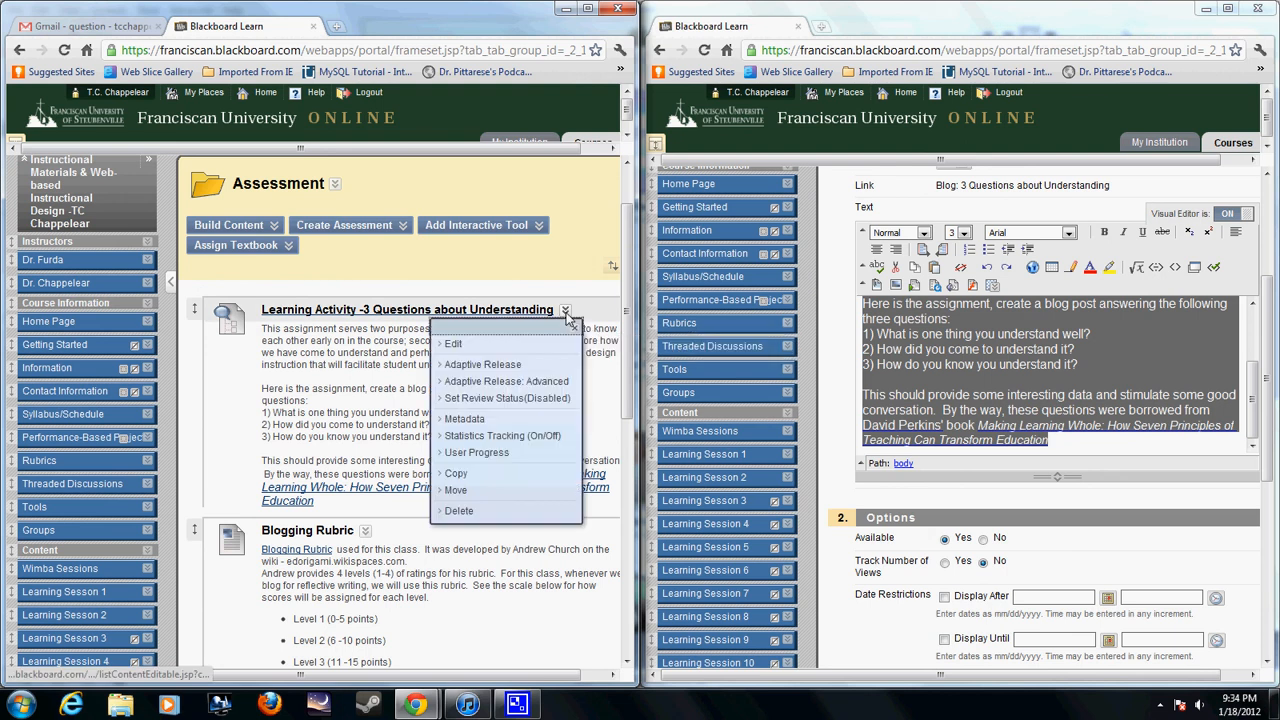
{"action": "left_click", "coordinate": [459, 510]}
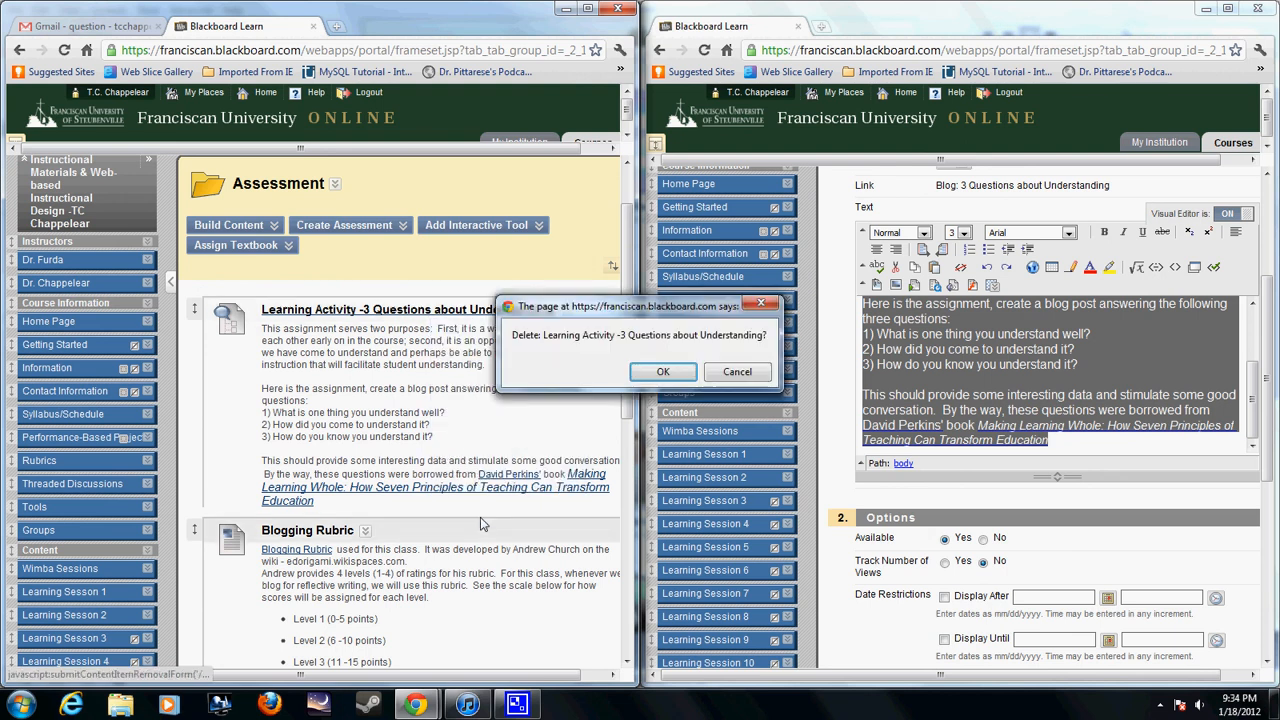
{"action": "left_click", "coordinate": [662, 371]}
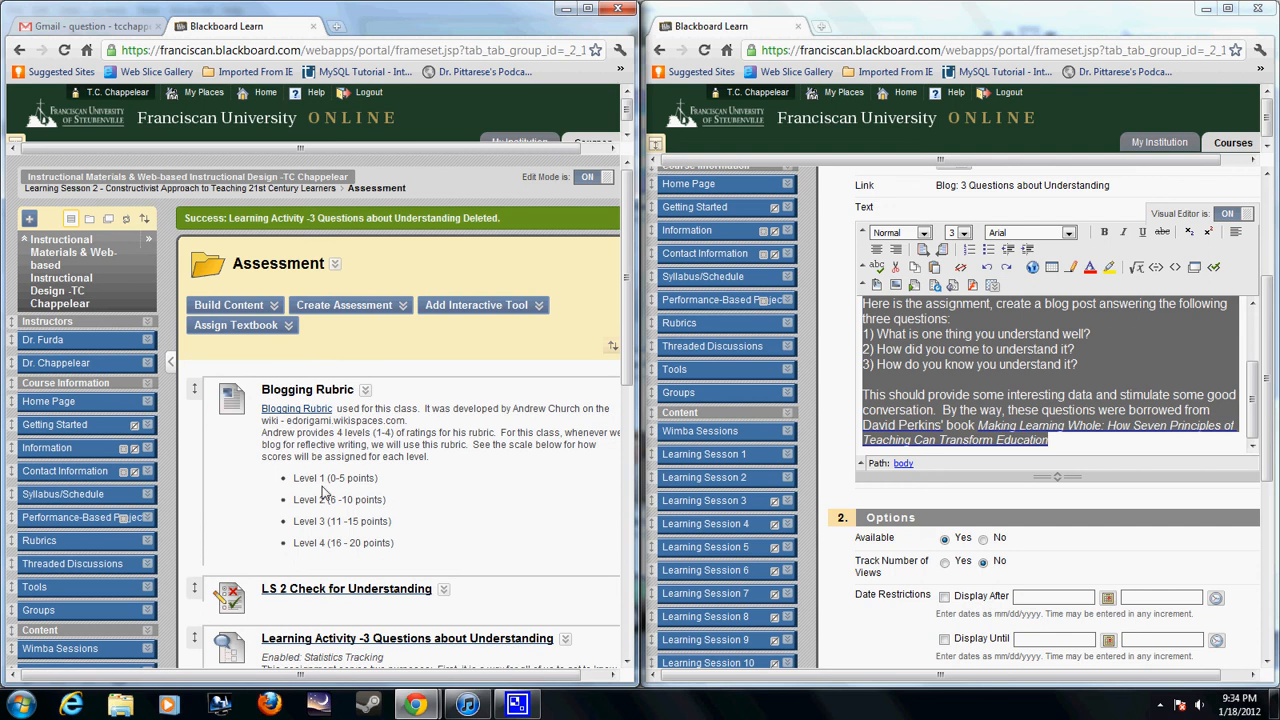
{"action": "scroll", "scroll_direction": "down", "scroll_amount": 3}
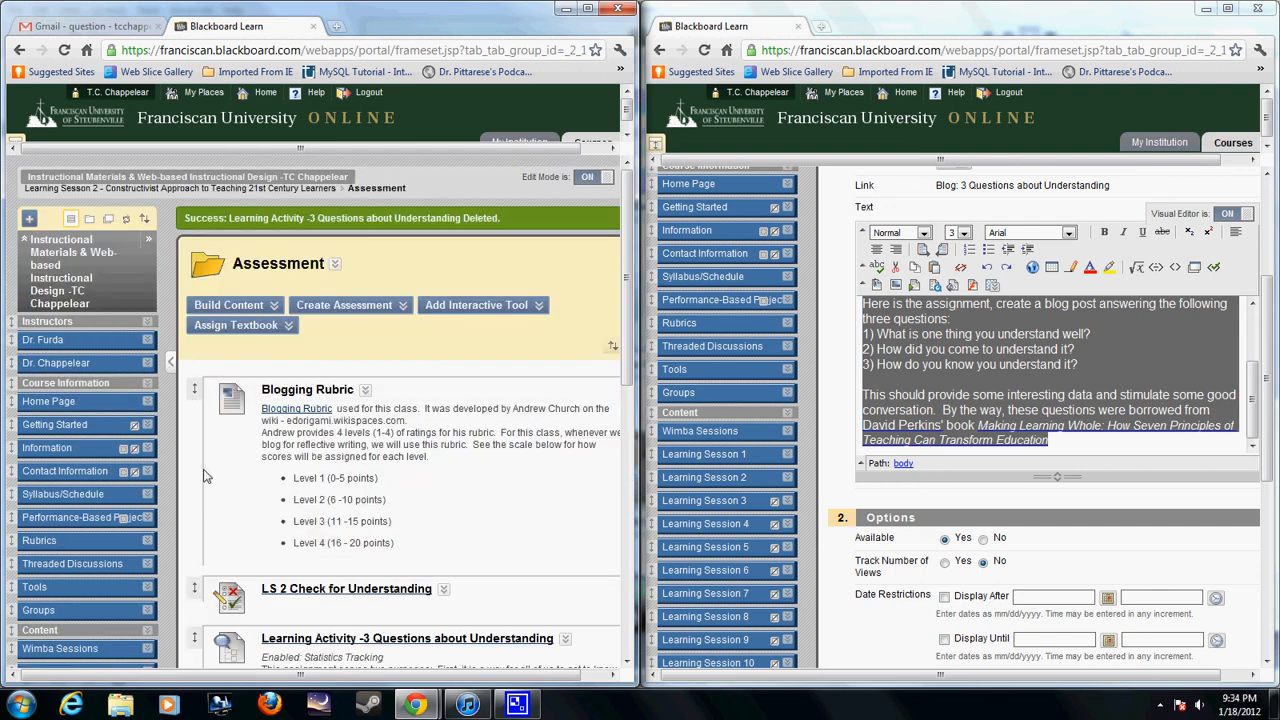
Scroll through the Assessment folder to reach the new blog link
{"action": "scroll", "scroll_direction": "down", "scroll_amount": 3}
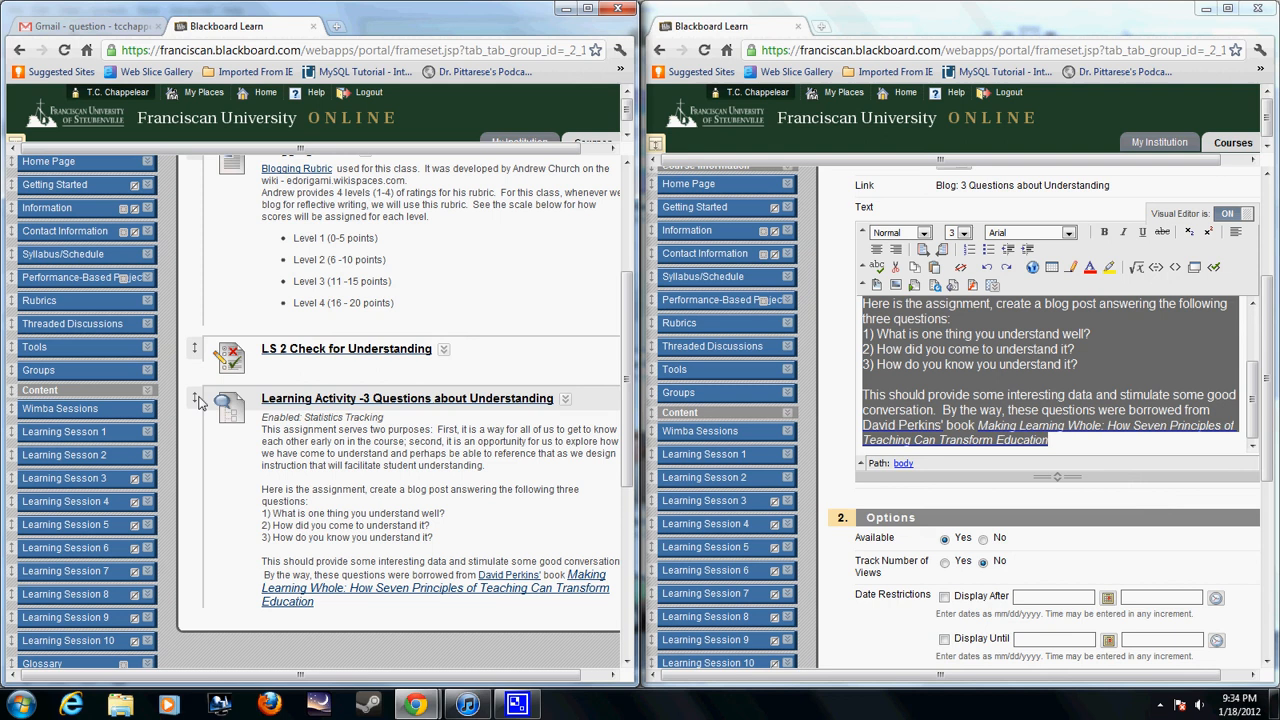
{"action": "scroll", "scroll_direction": "up", "scroll_amount": 3}
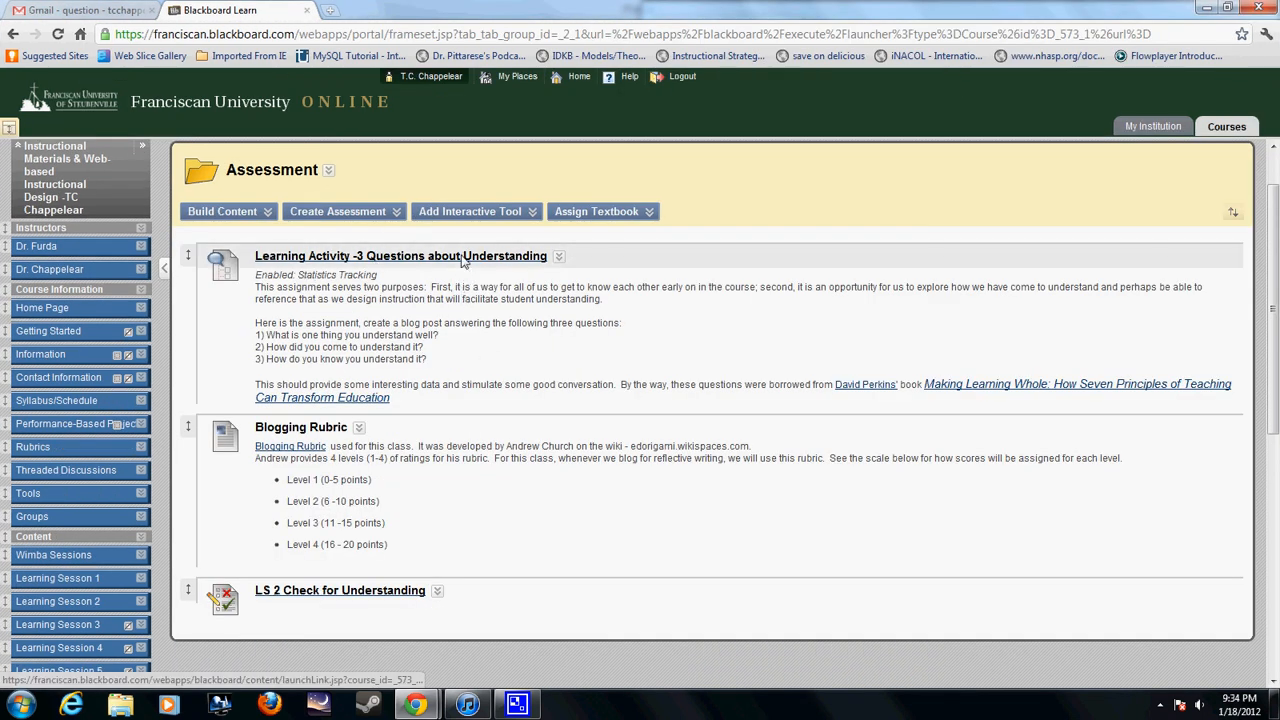
Open the new Learning Activity link to reach the 3 Questions about Understanding blog
{"action": "left_click", "coordinate": [404, 256]}
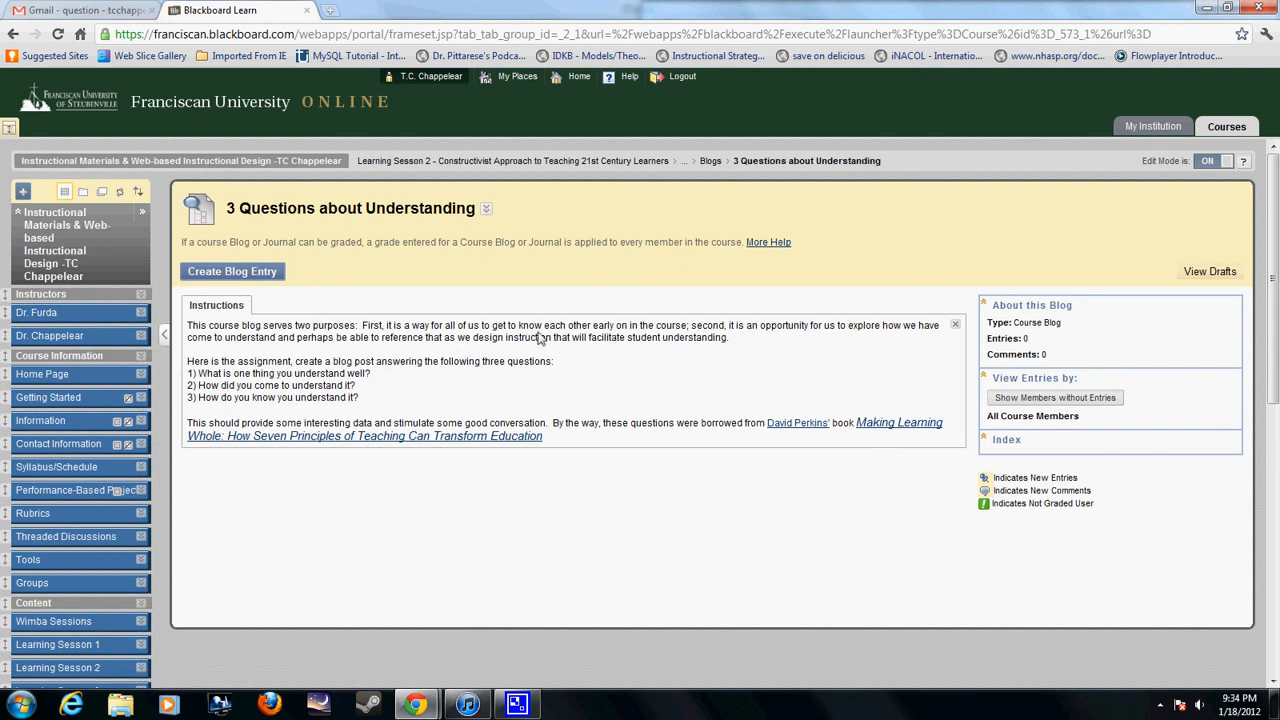
{"action": "mouse_move", "coordinate": [347, 323]}
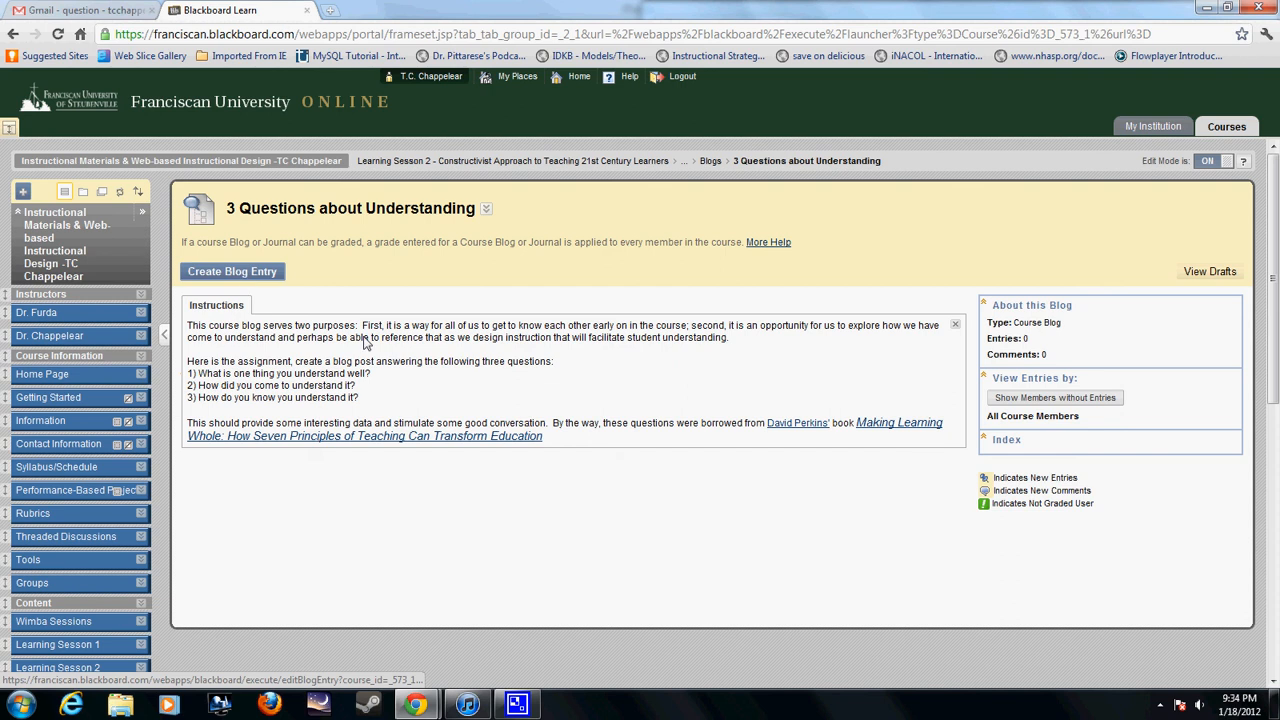
{"action": "mouse_move", "coordinate": [517, 429]}
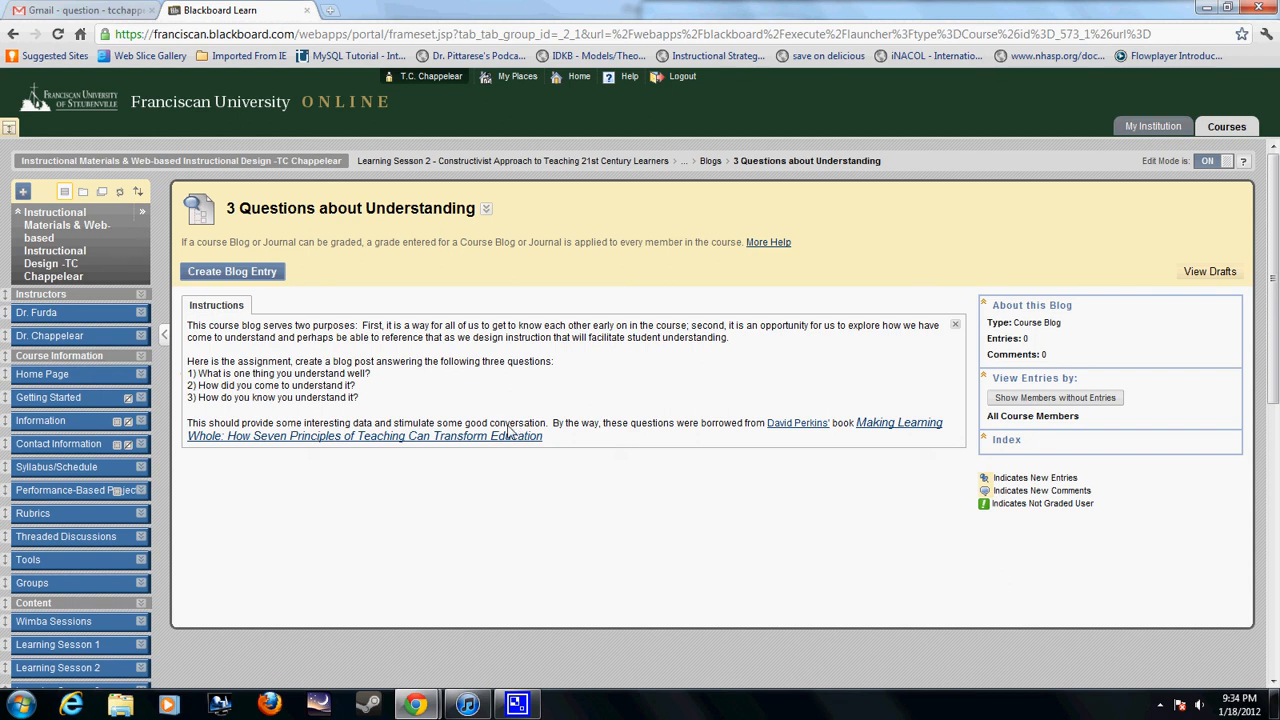
{"action": "mouse_move", "coordinate": [423, 189]}
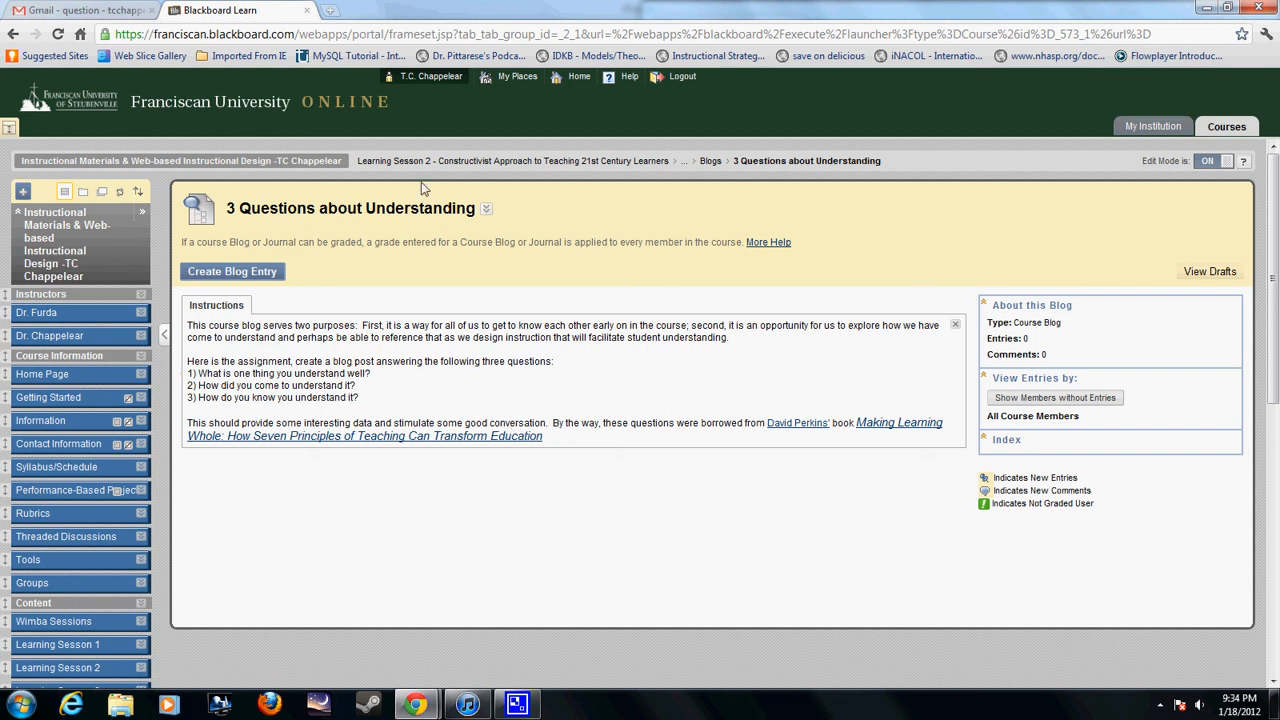